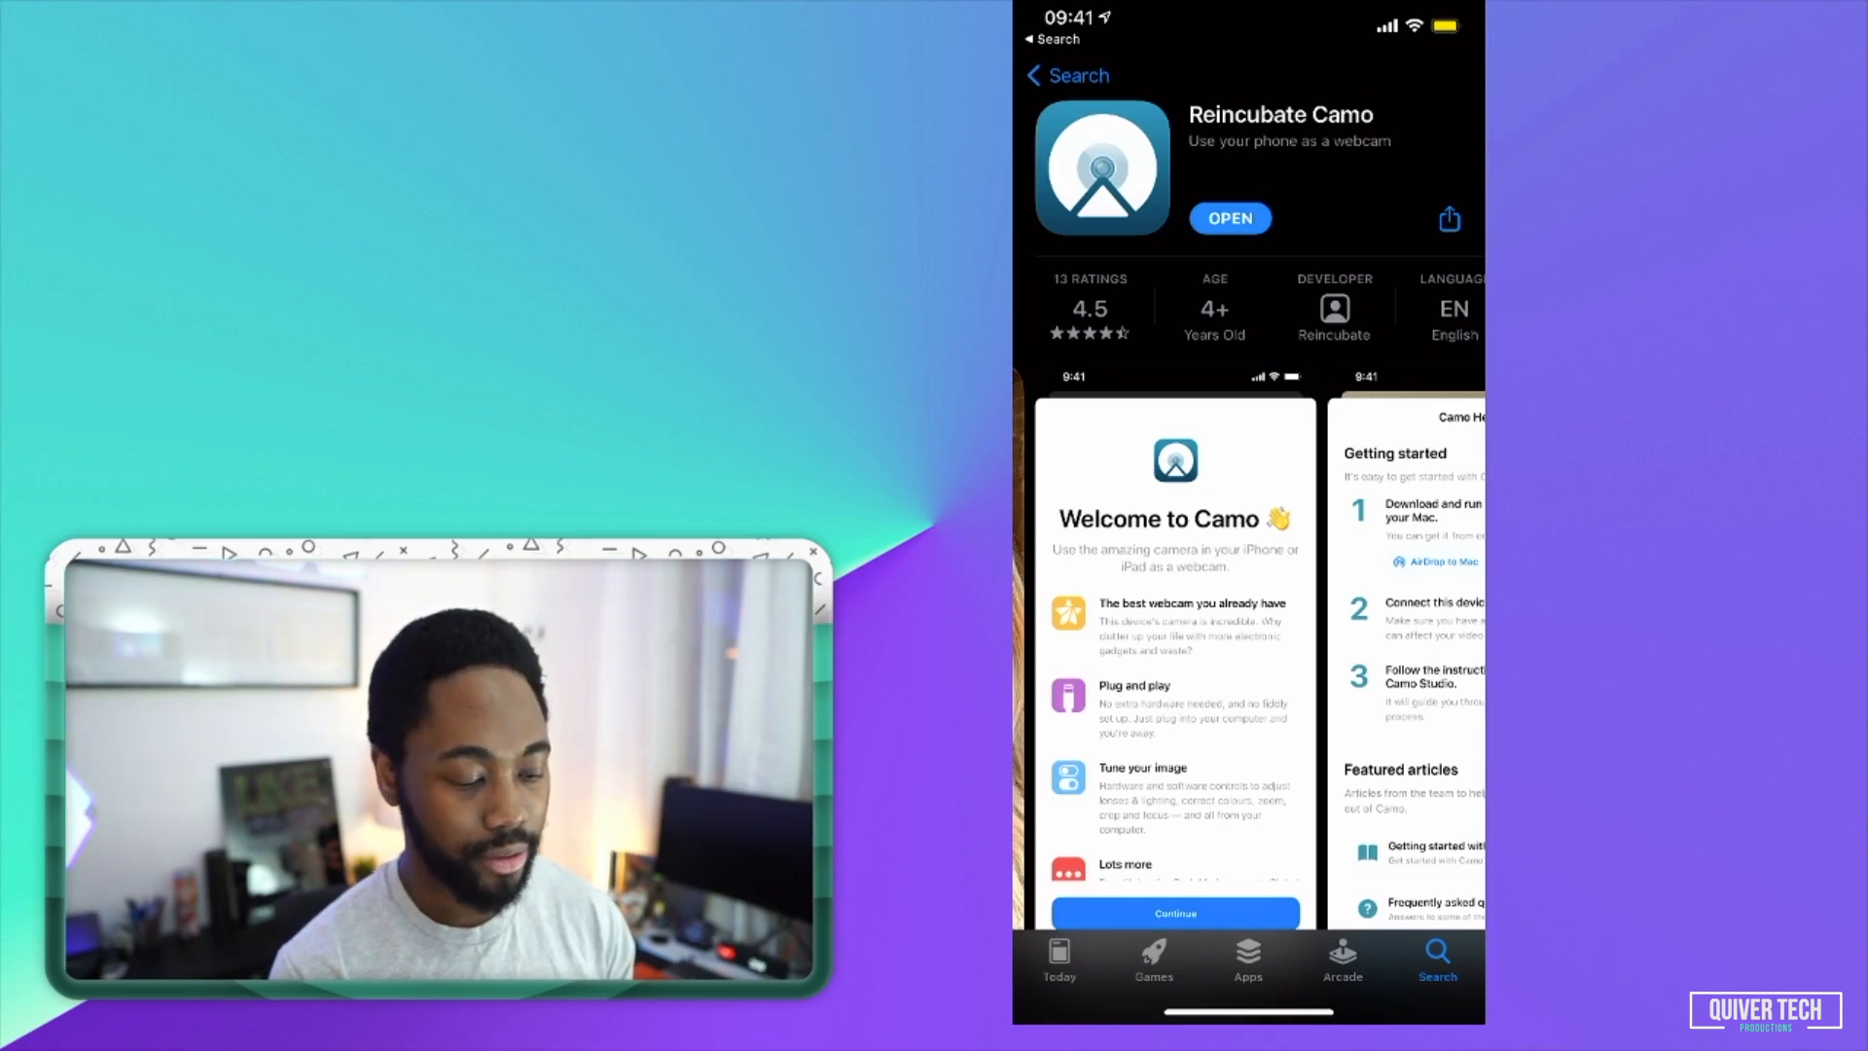
Step: Bring up the Camo Studio main window from the Camo menu bar icon
left_click(1230, 218)
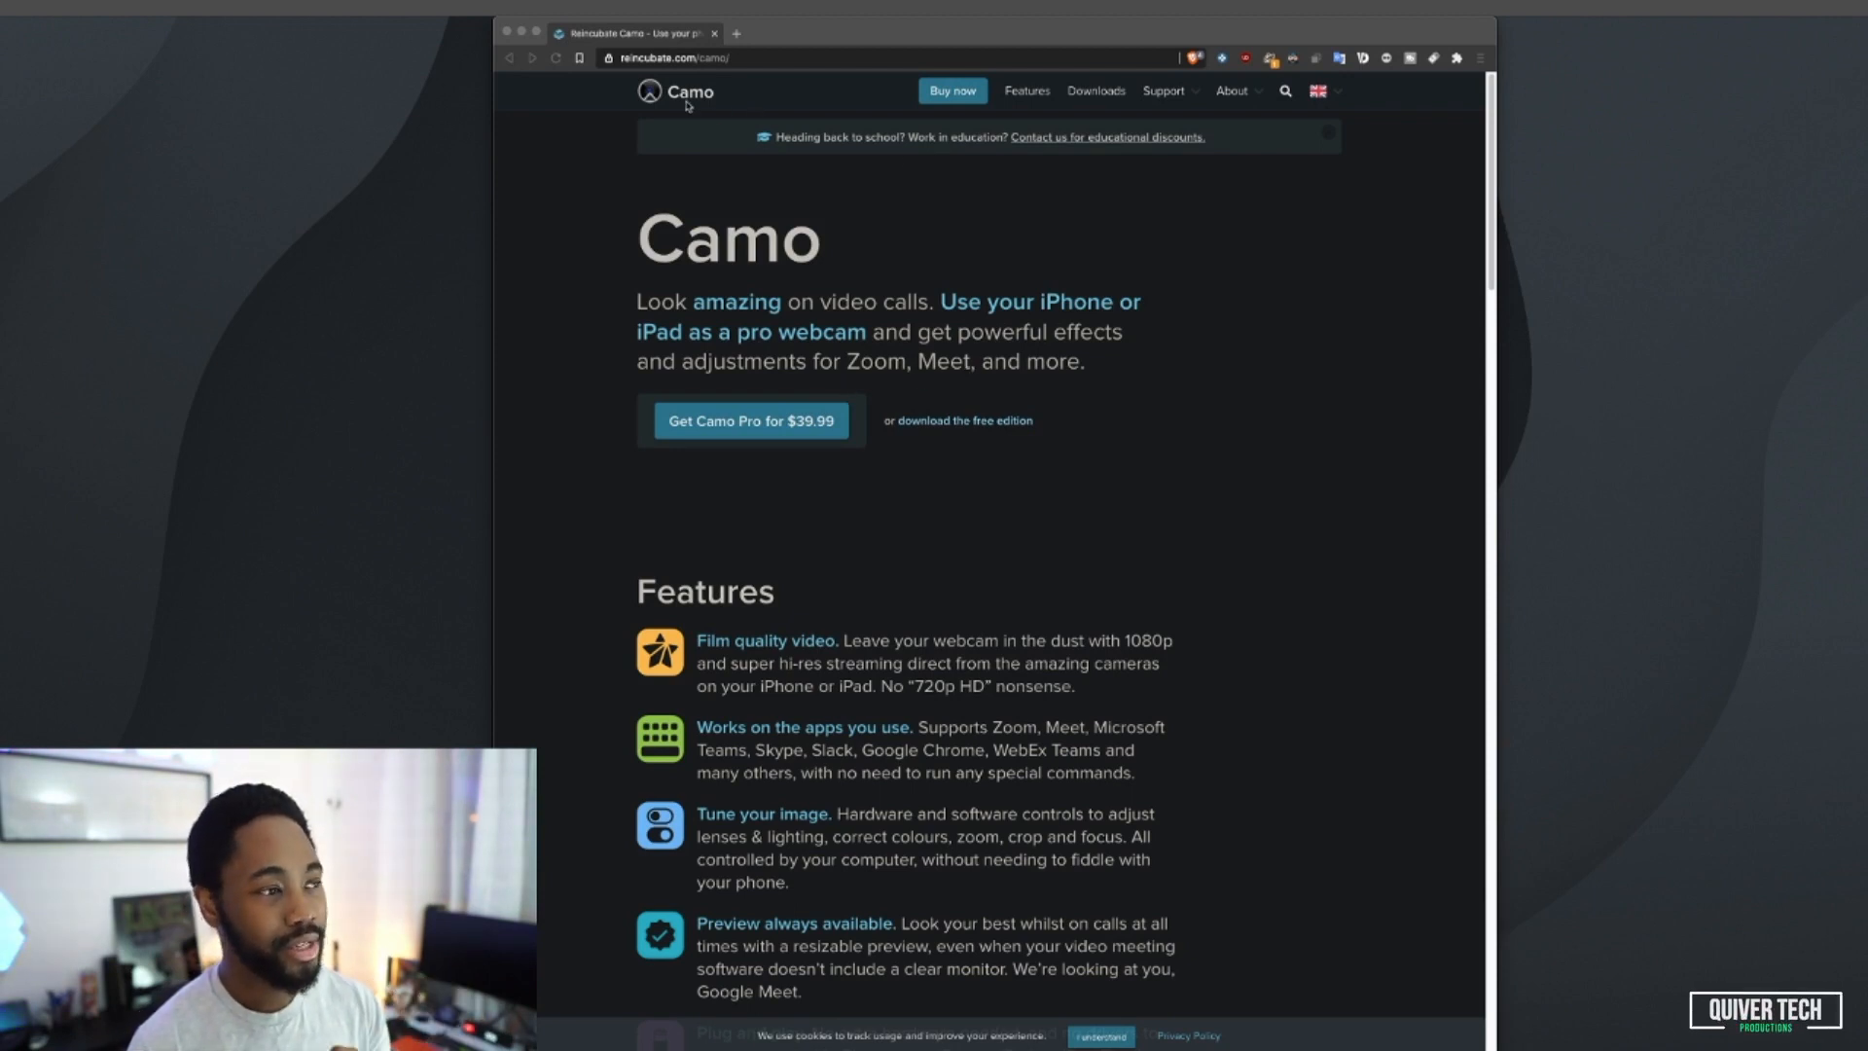
mouse_move(736, 95)
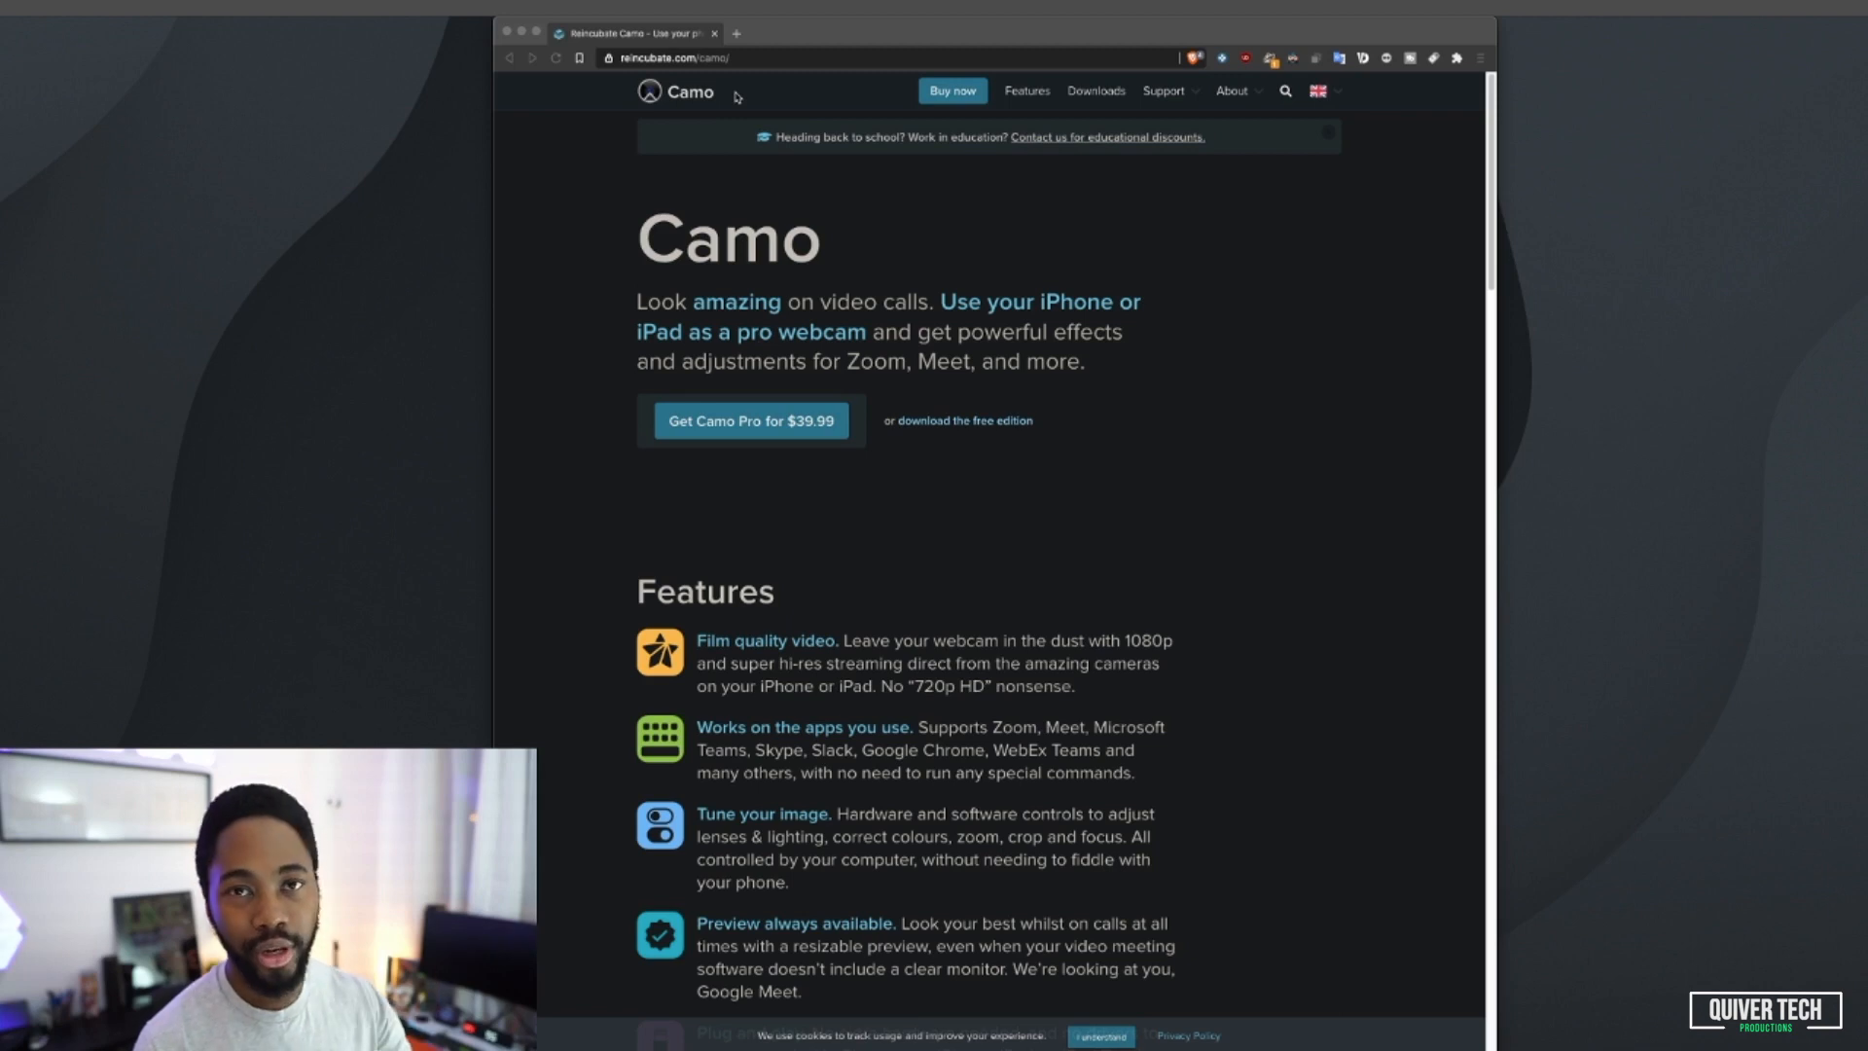
mouse_move(828, 217)
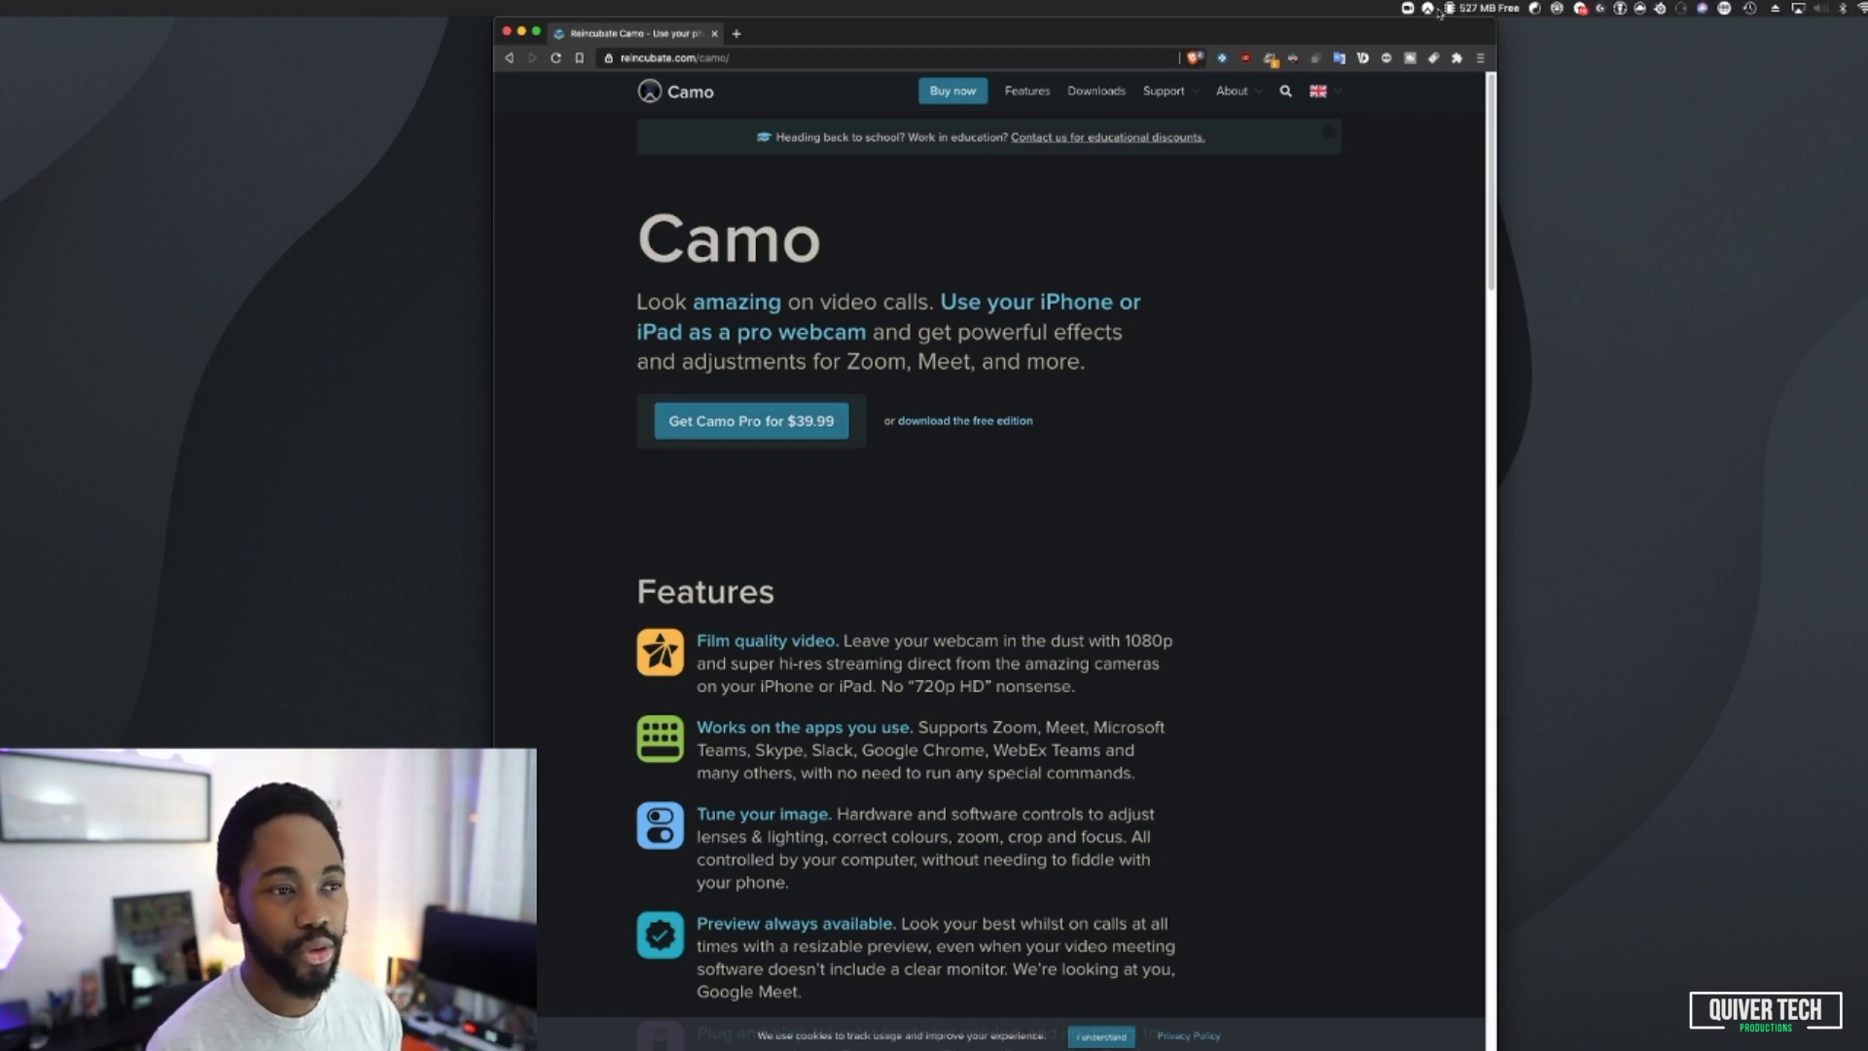
left_click(1427, 9)
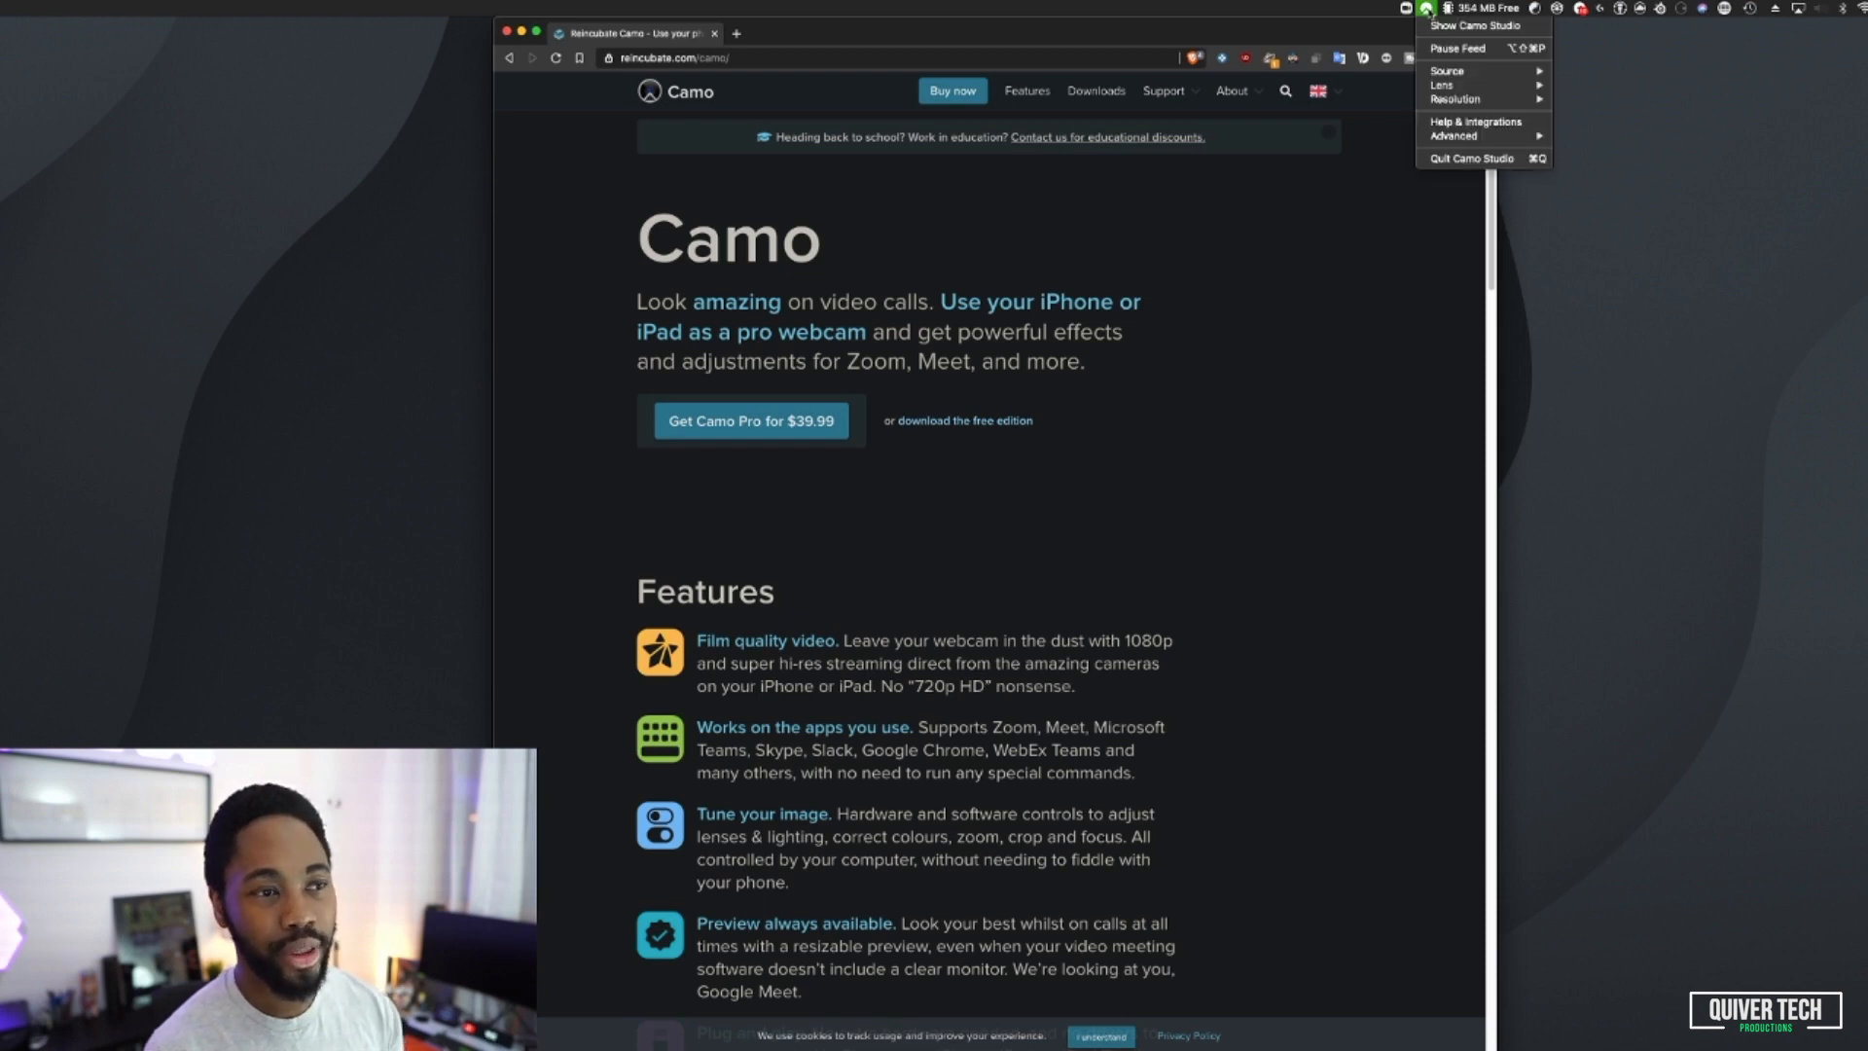
left_click(558, 270)
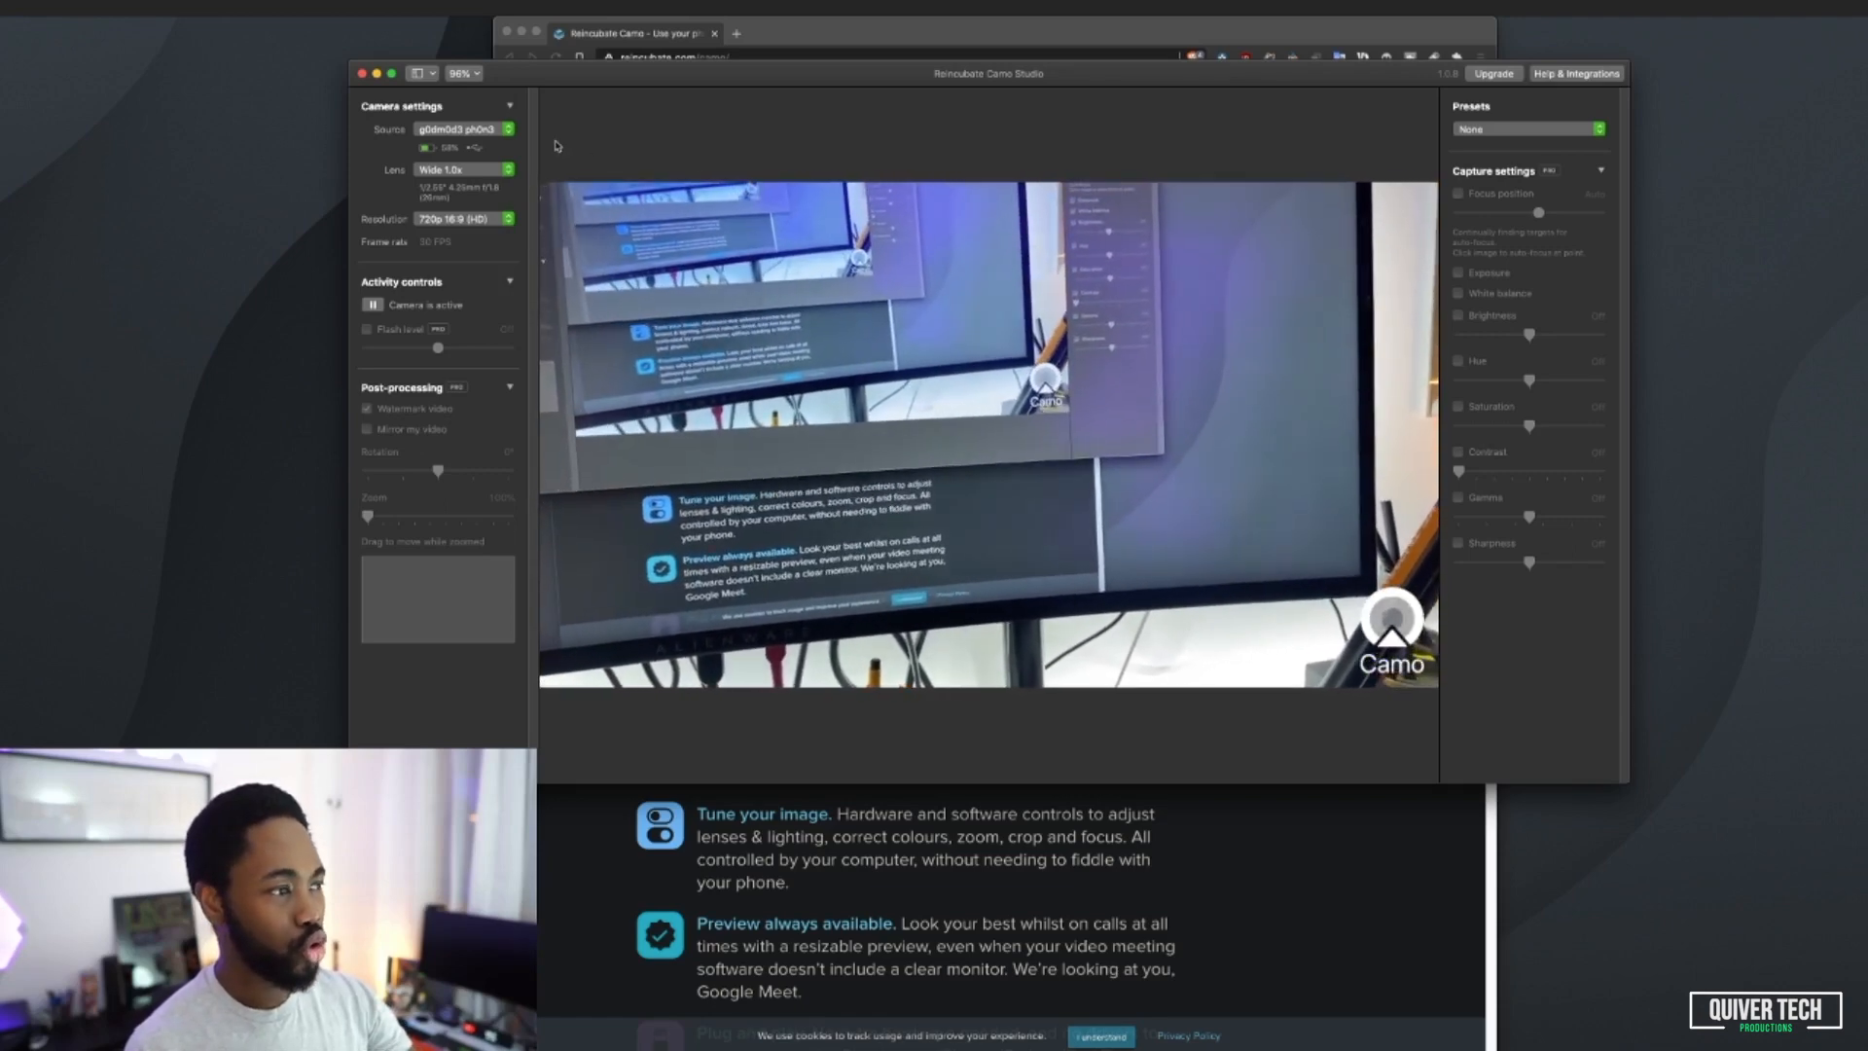
left_click(462, 128)
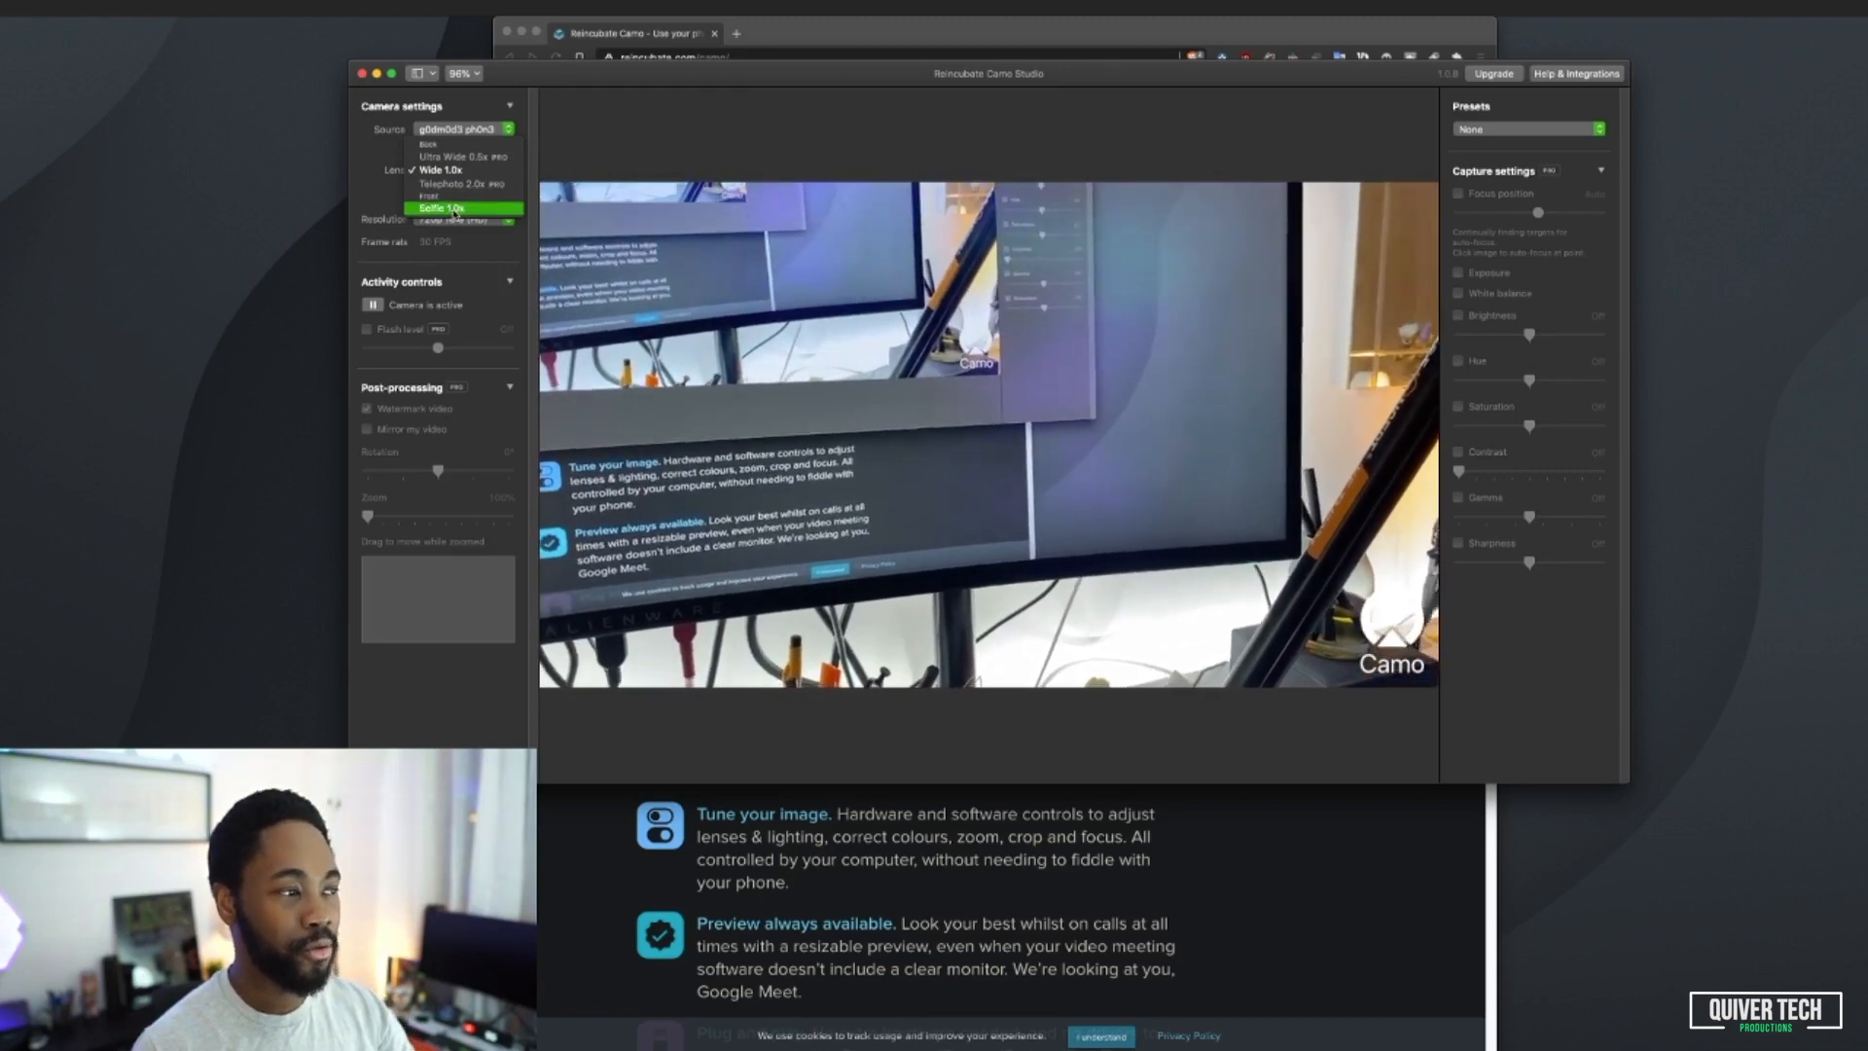
left_click(440, 169)
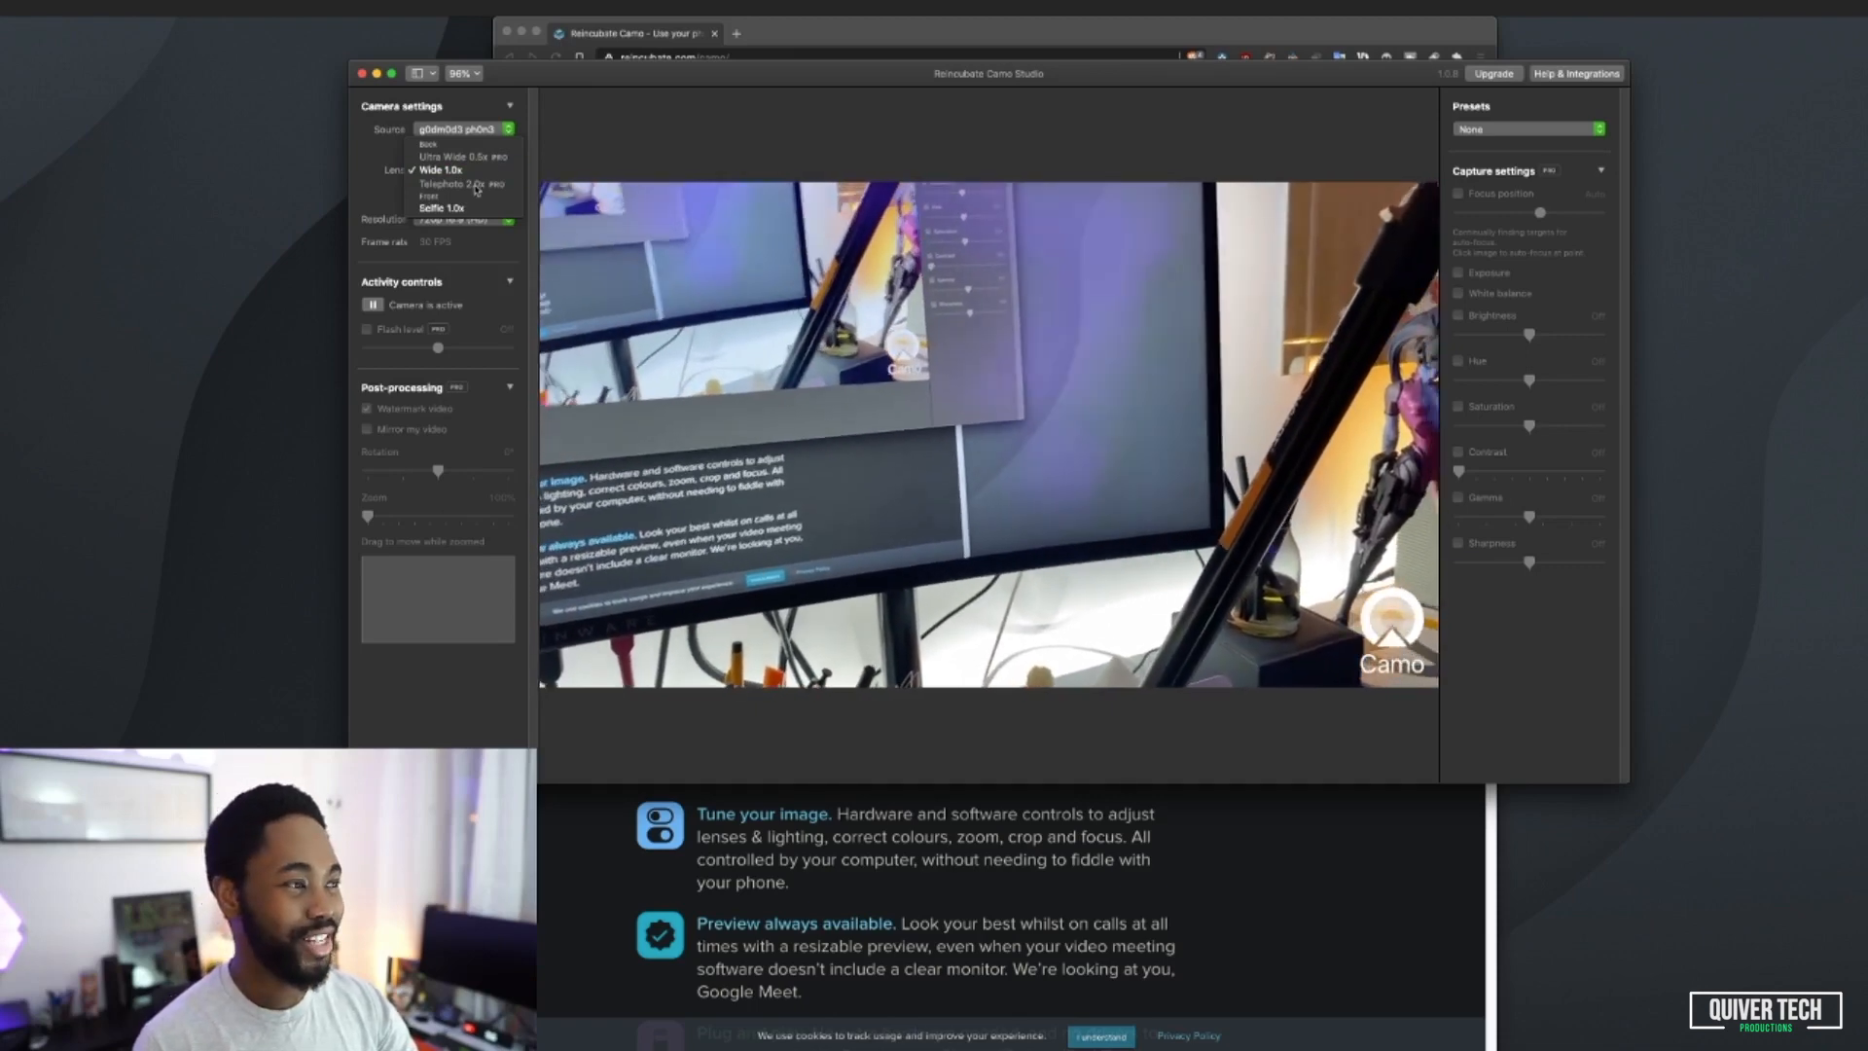
left_click(441, 168)
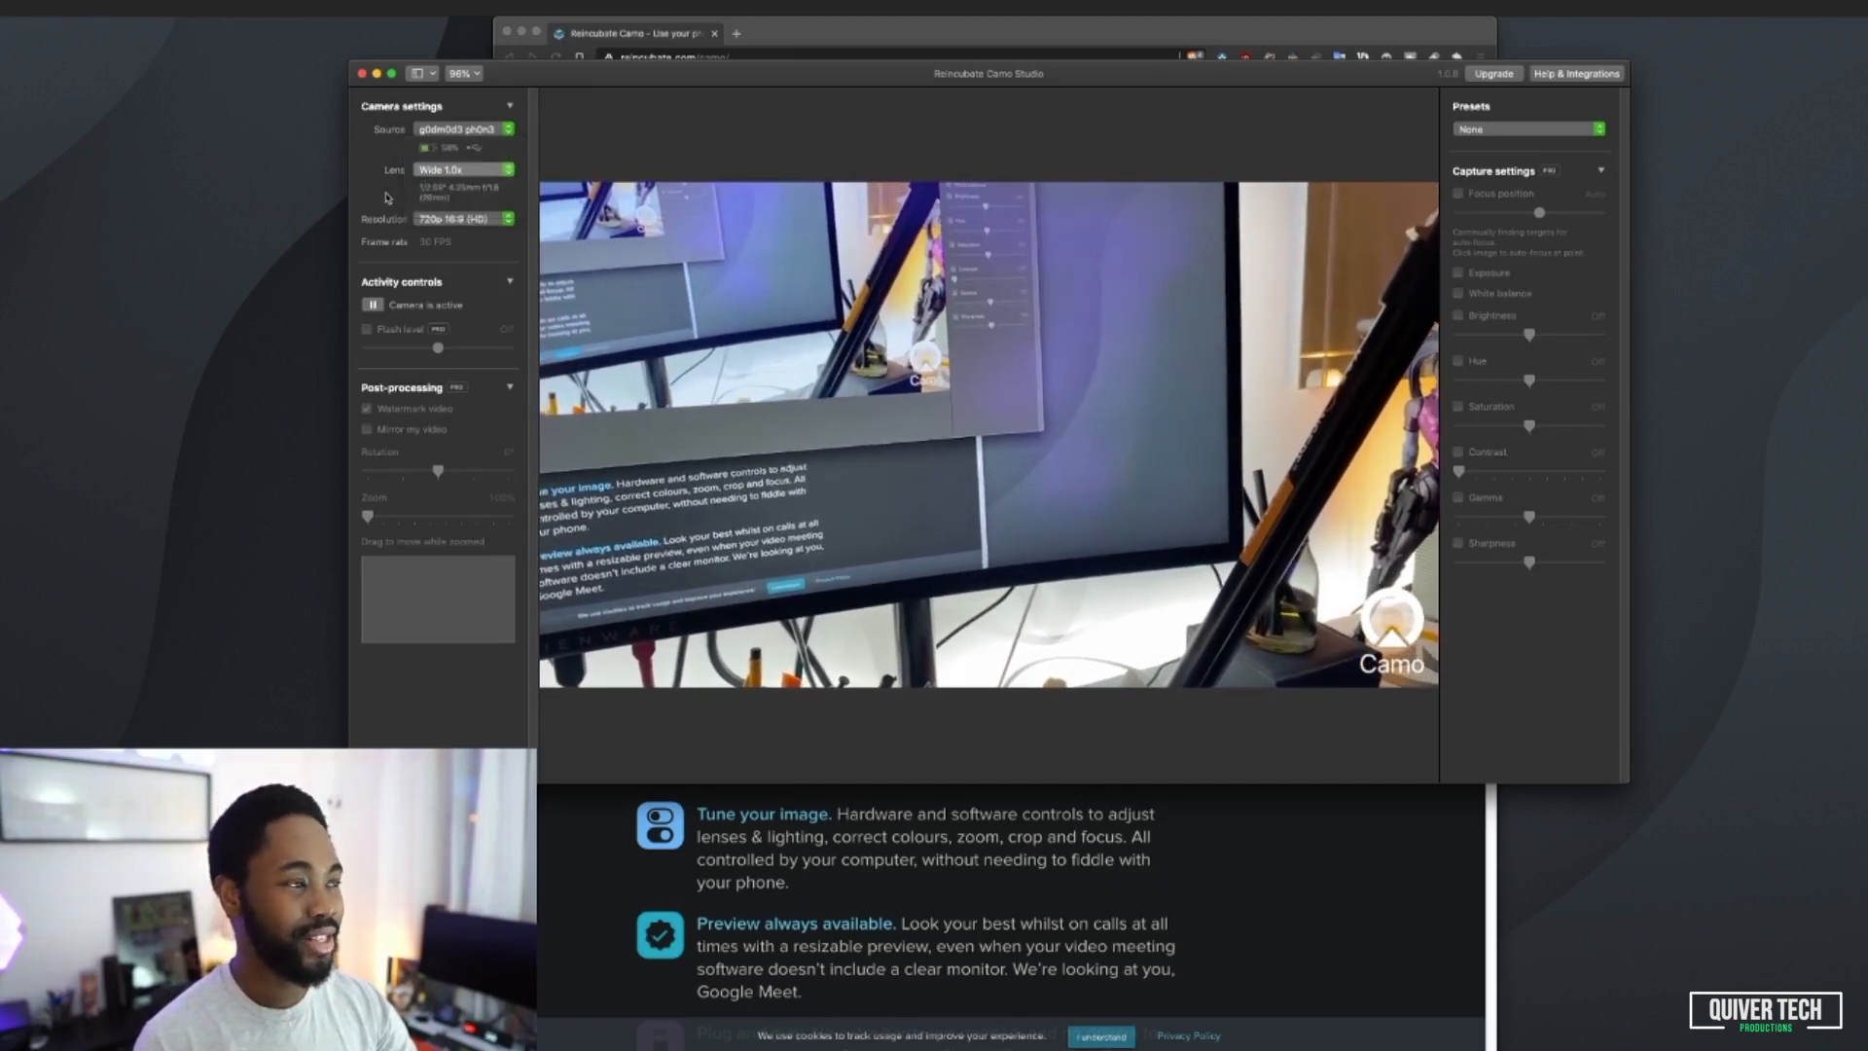
left_click(462, 218)
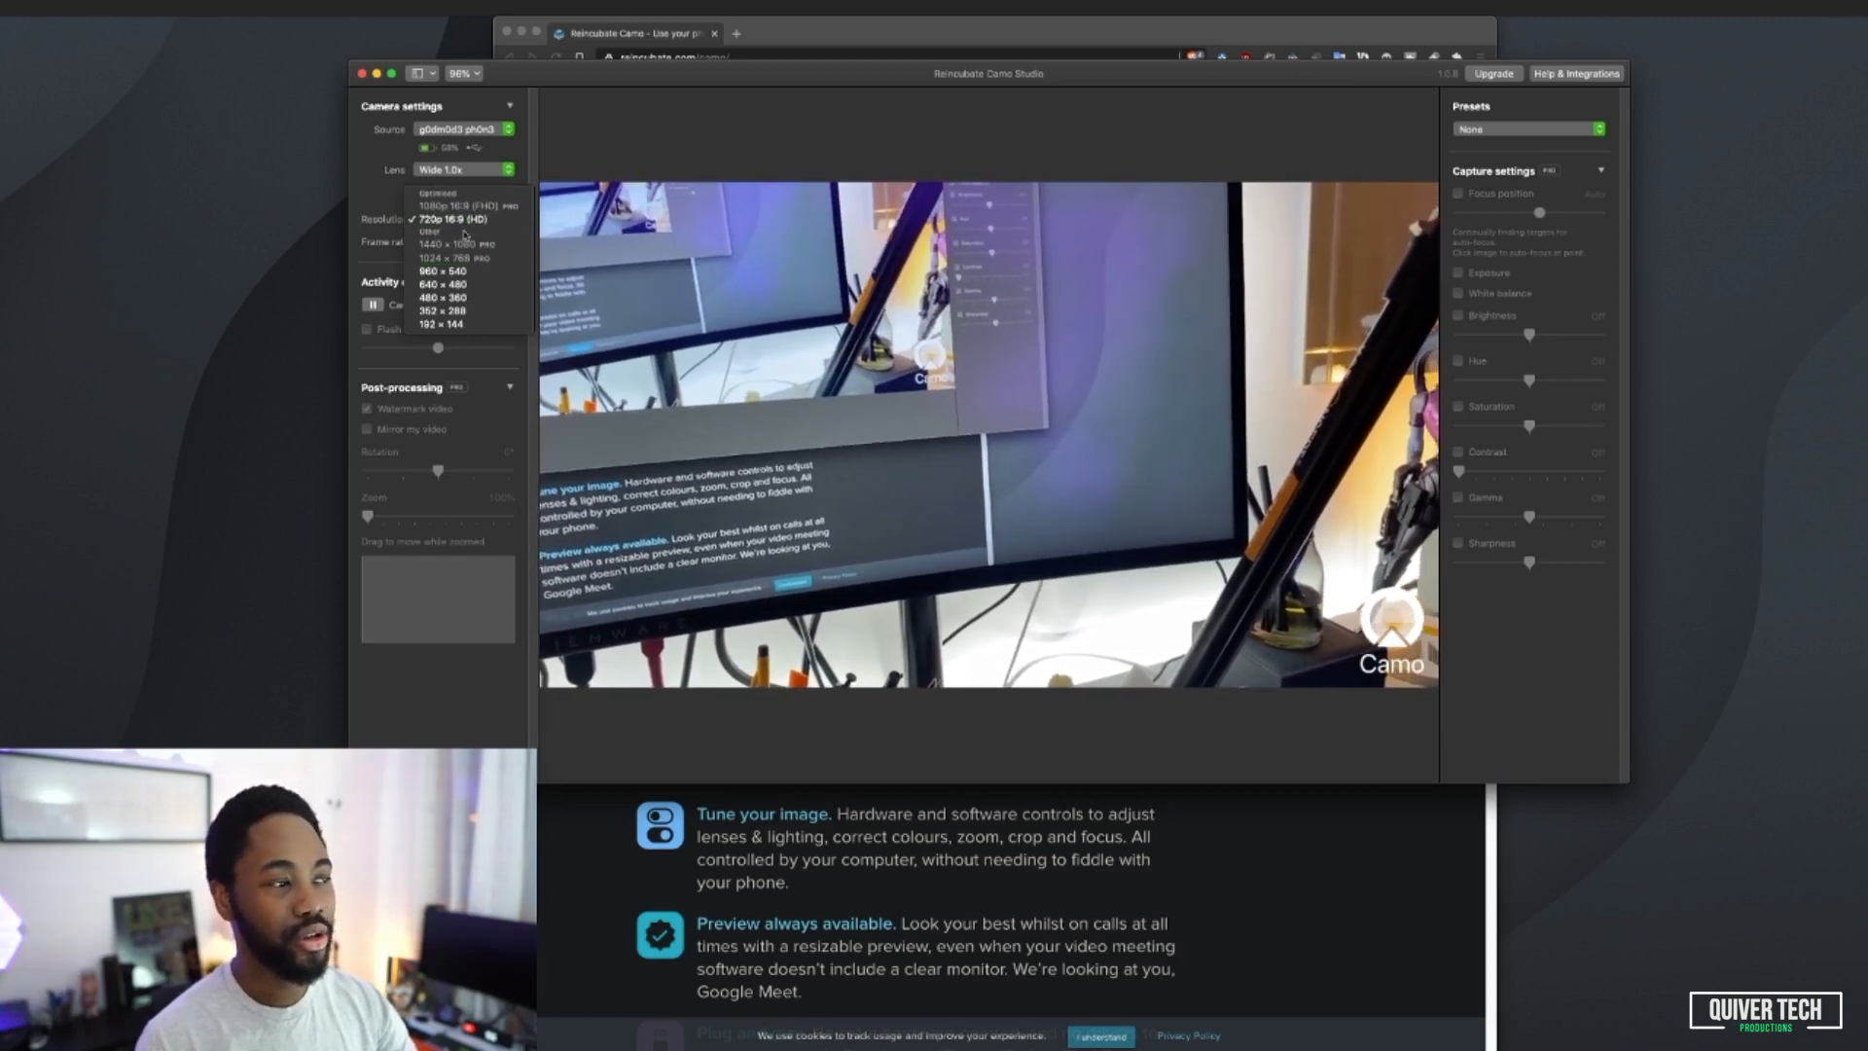
left_click(462, 219)
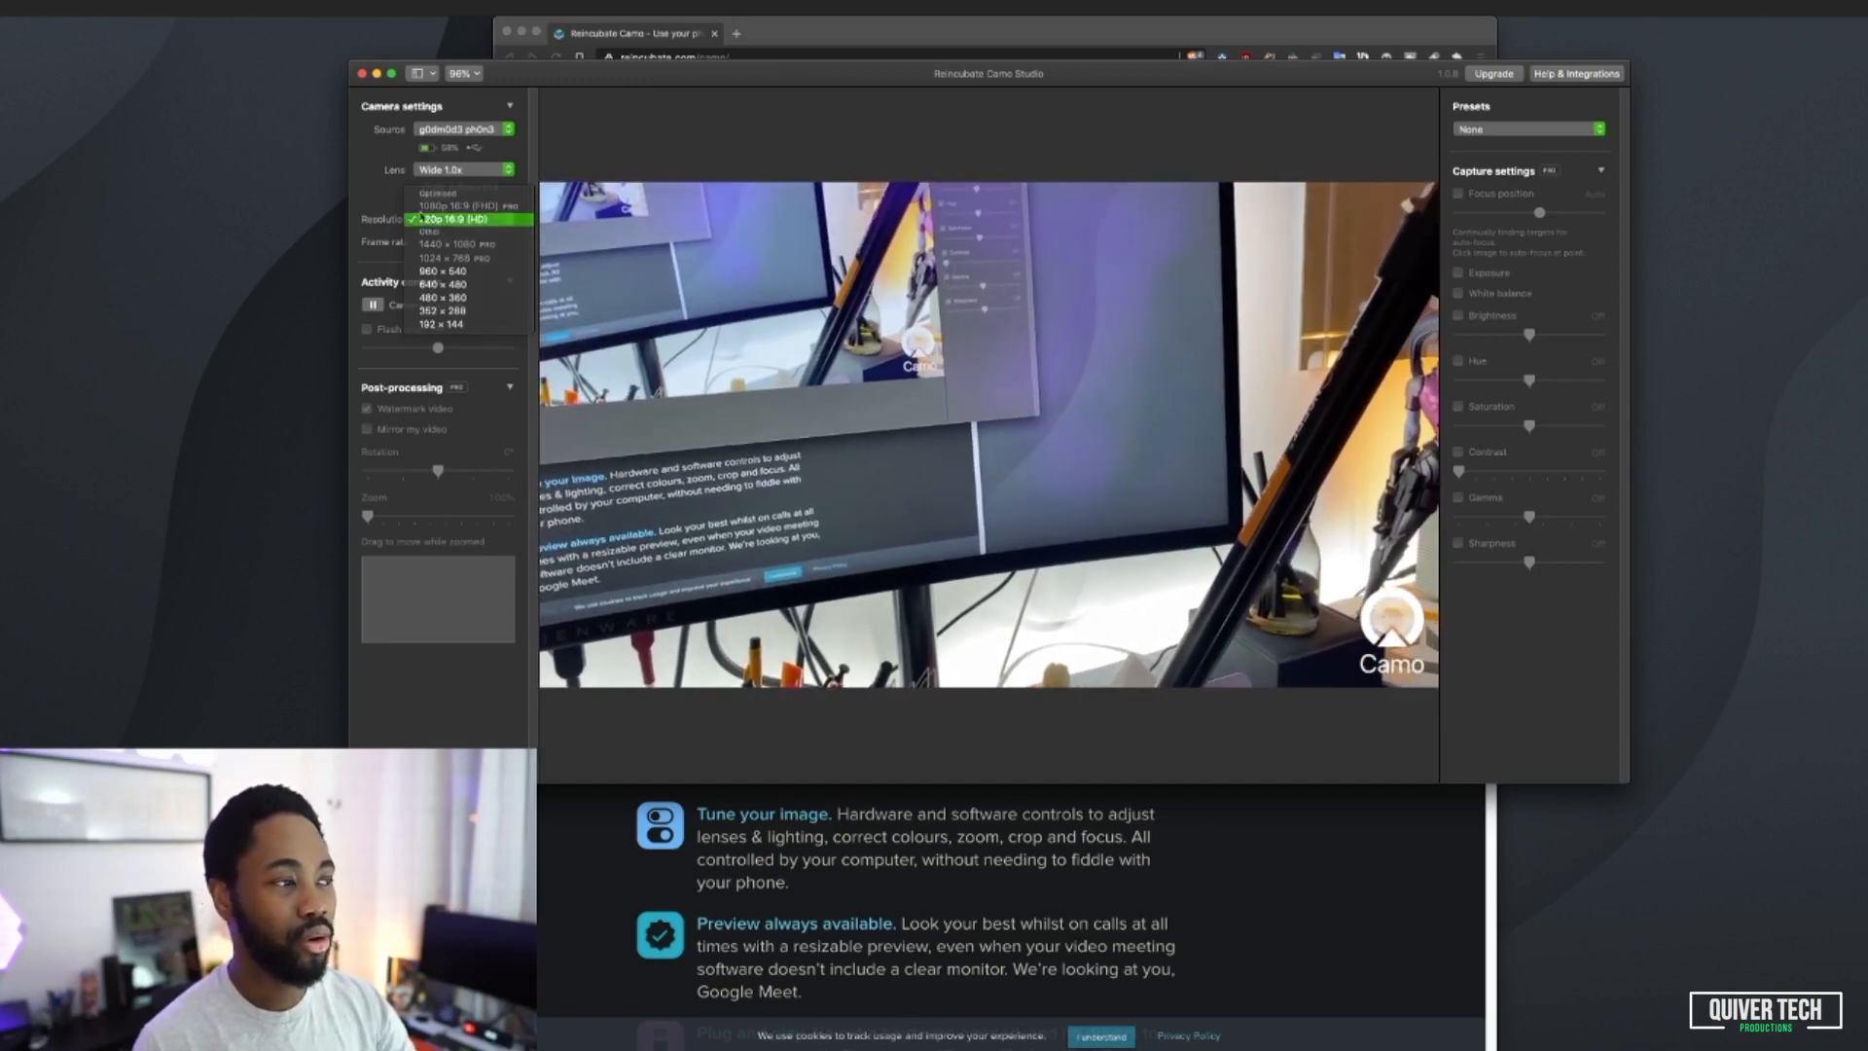
left_click(465, 219)
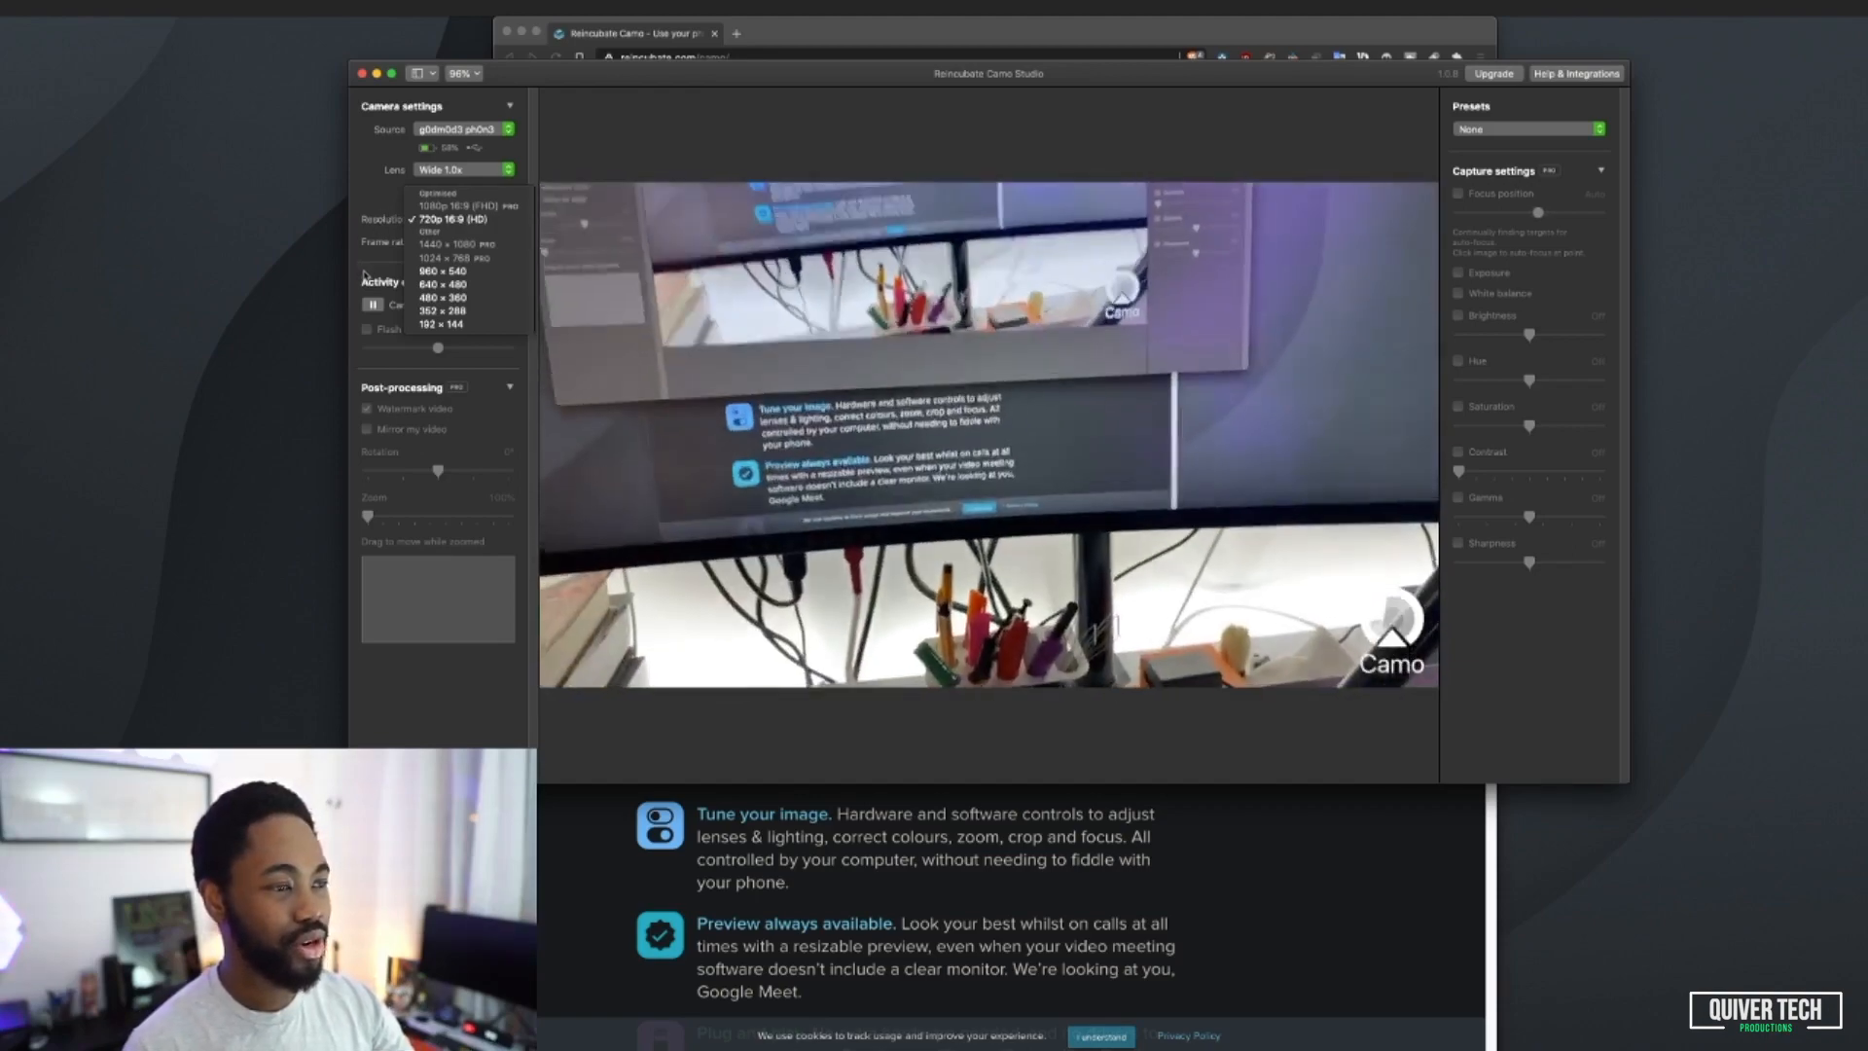
Step: Open Help & Integrations to see supported apps like Zoom, Google Meet and Teams
left_click(444, 218)
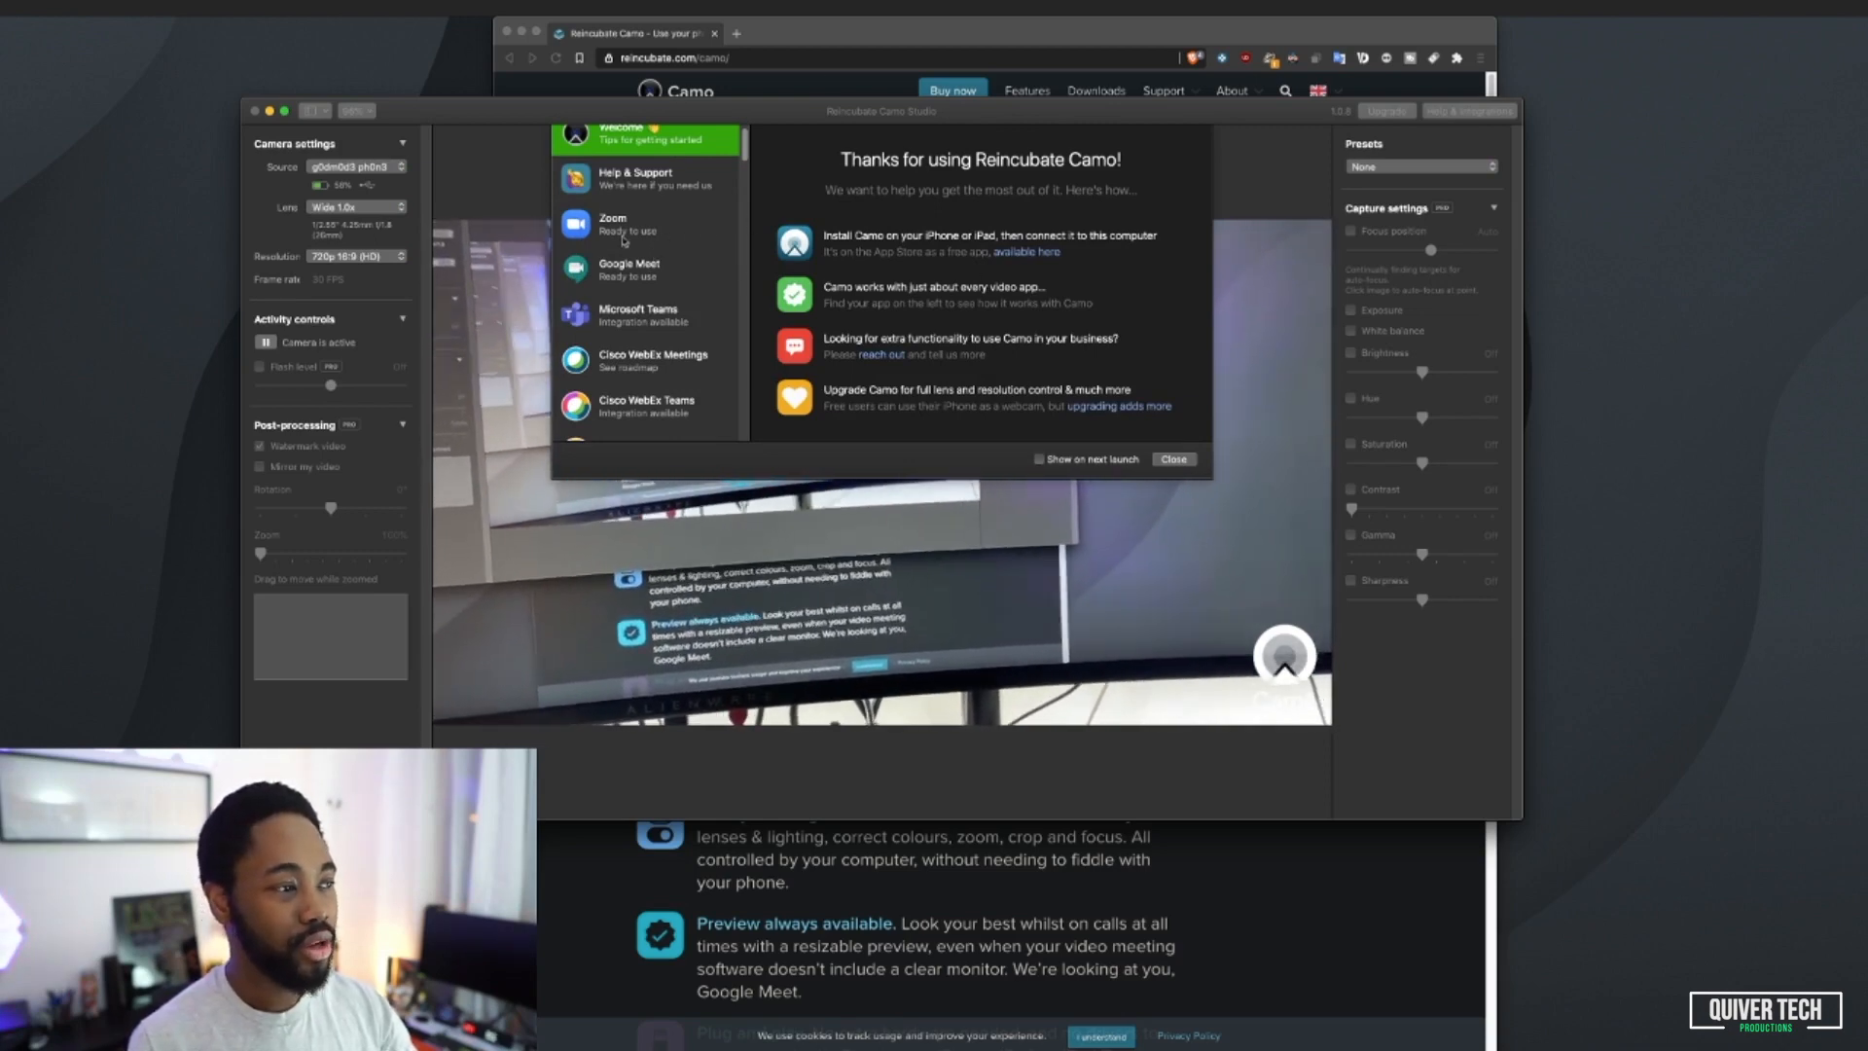
Step: Read the Zoom, Microsoft Teams, Microsoft Edge and YouTube Live Streaming compatibility notes
left_click(643, 224)
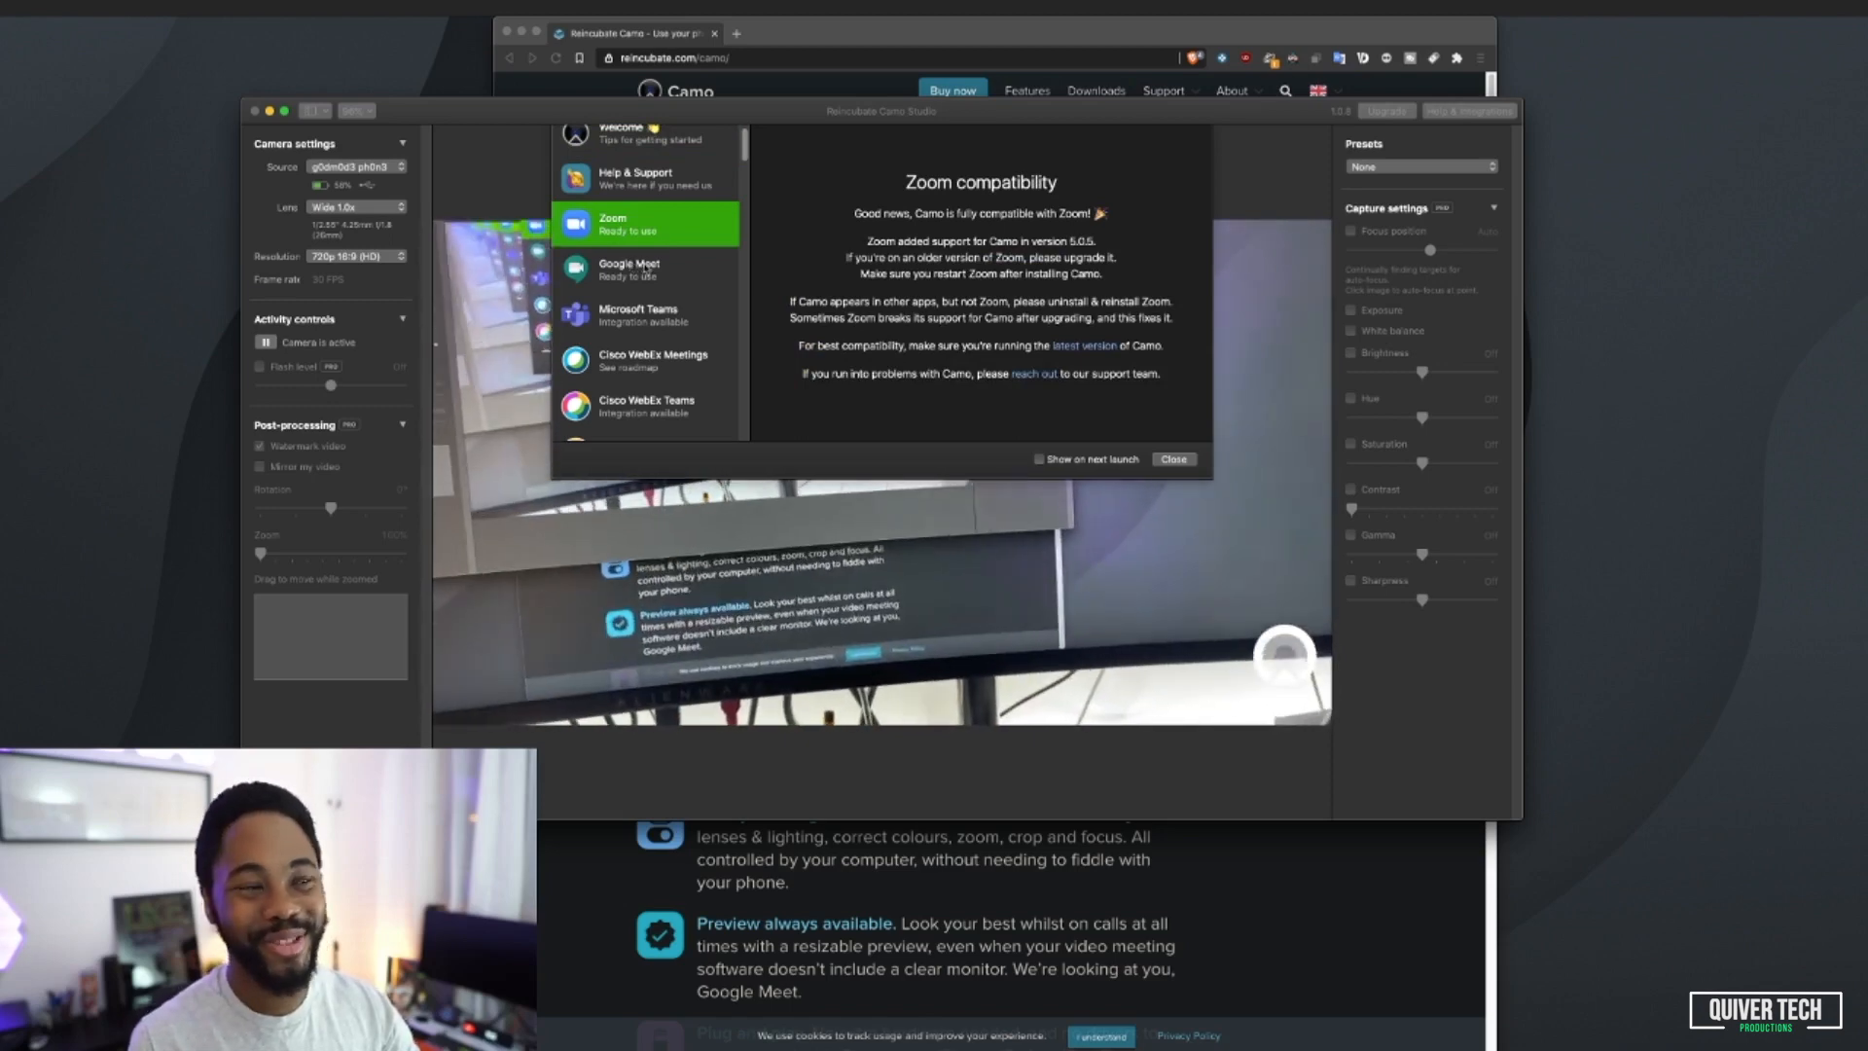
left_click(630, 268)
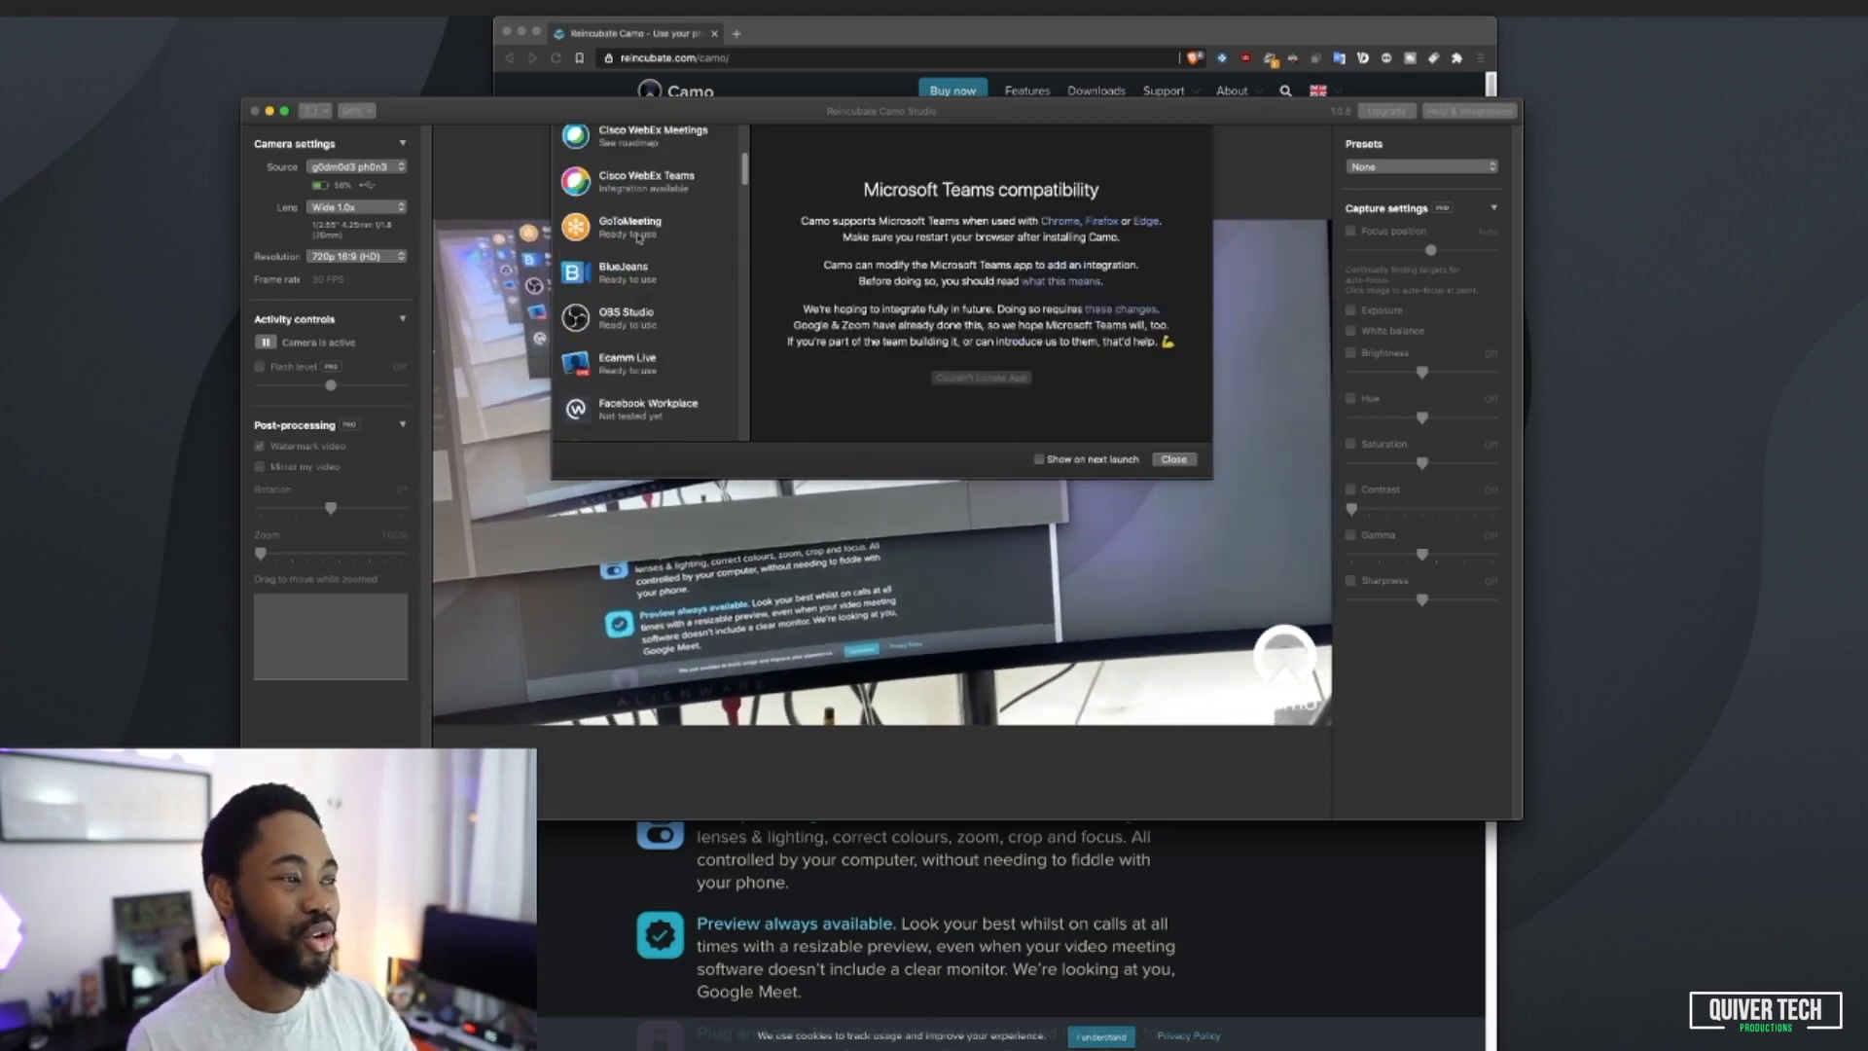
left_click(647, 318)
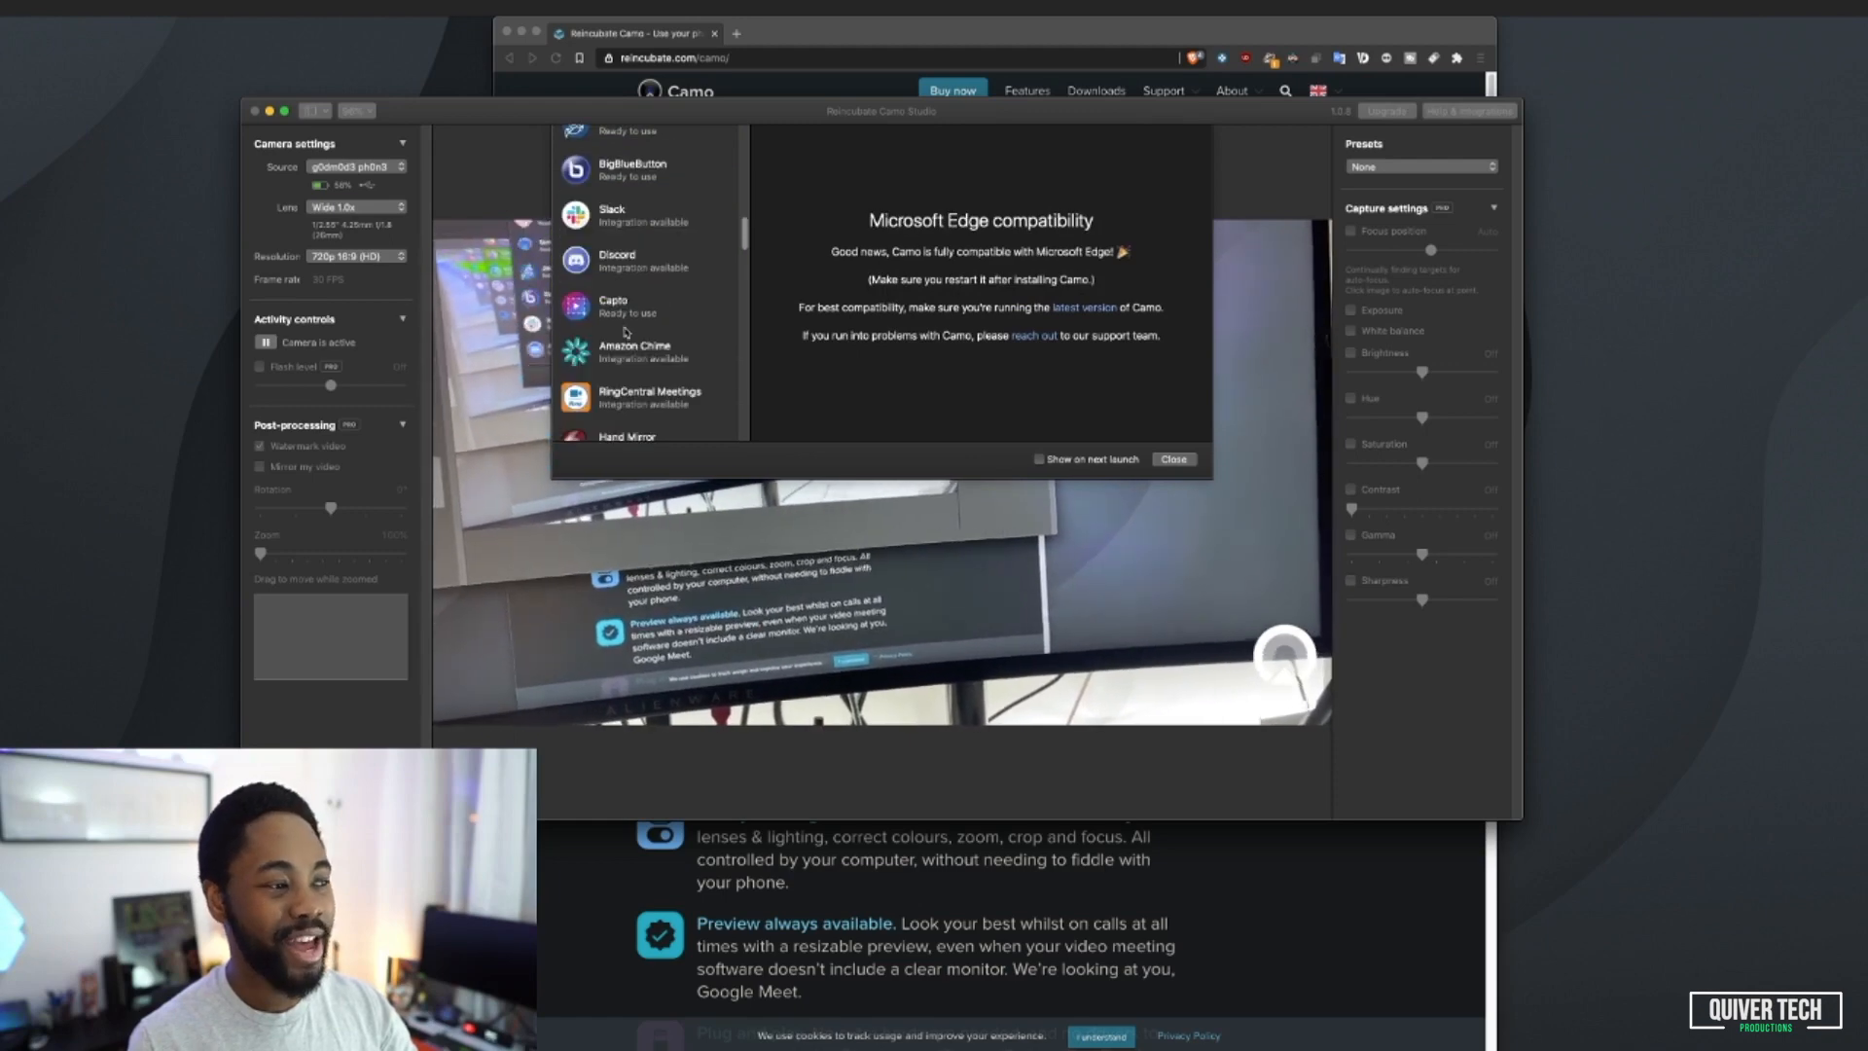
left_click(643, 257)
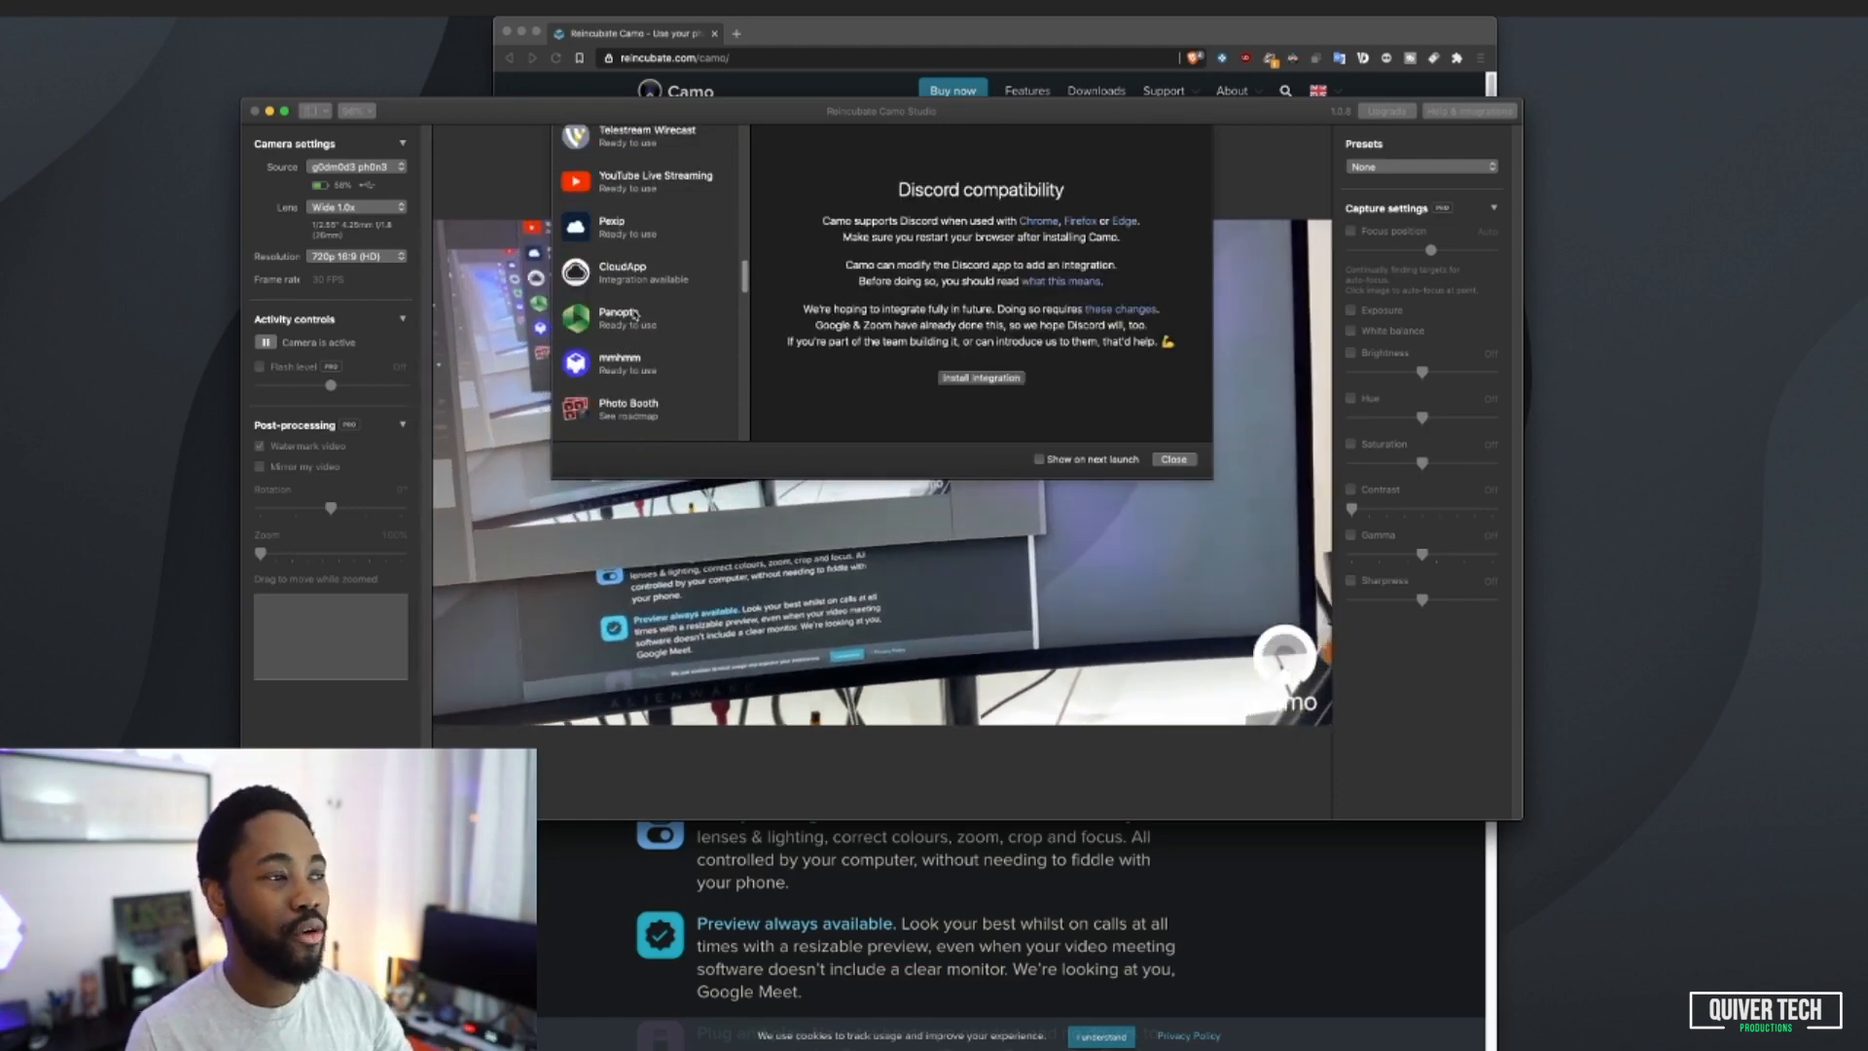
left_click(647, 181)
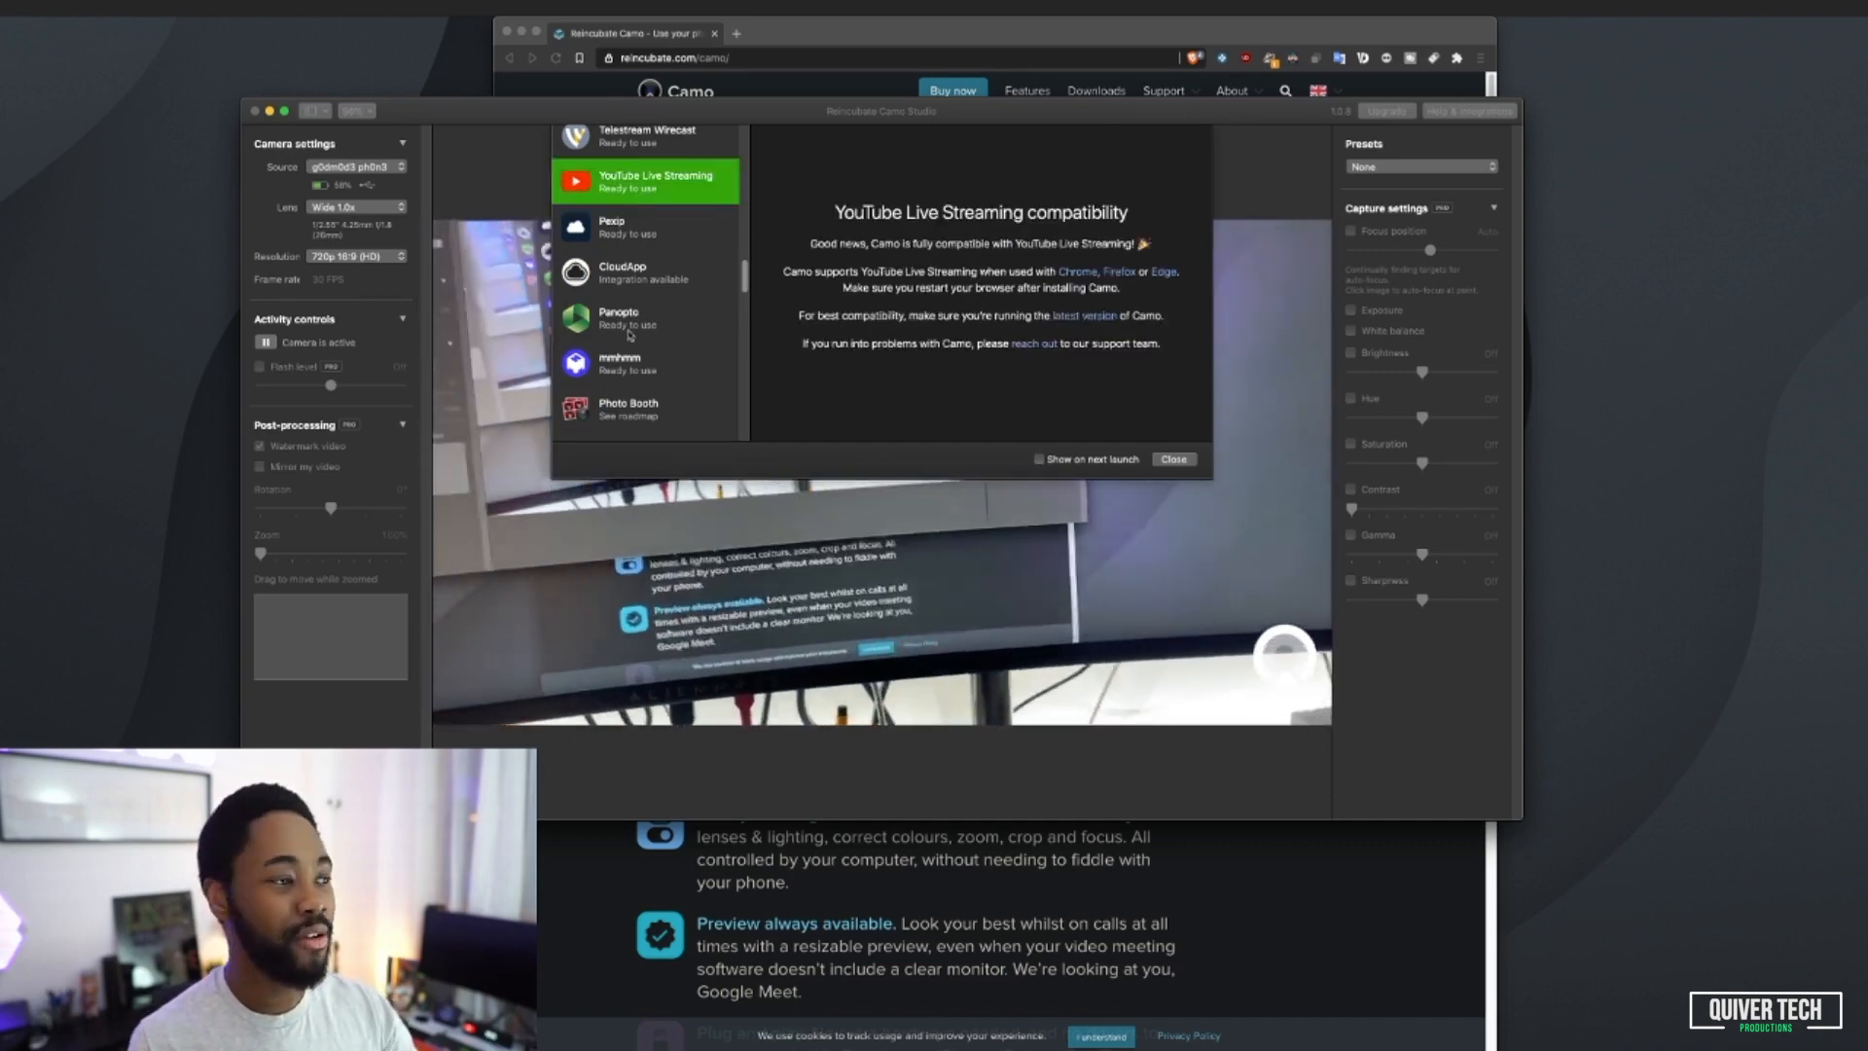
Step: Scroll through the integrations list and close the compatibility guide
scroll("down", 3)
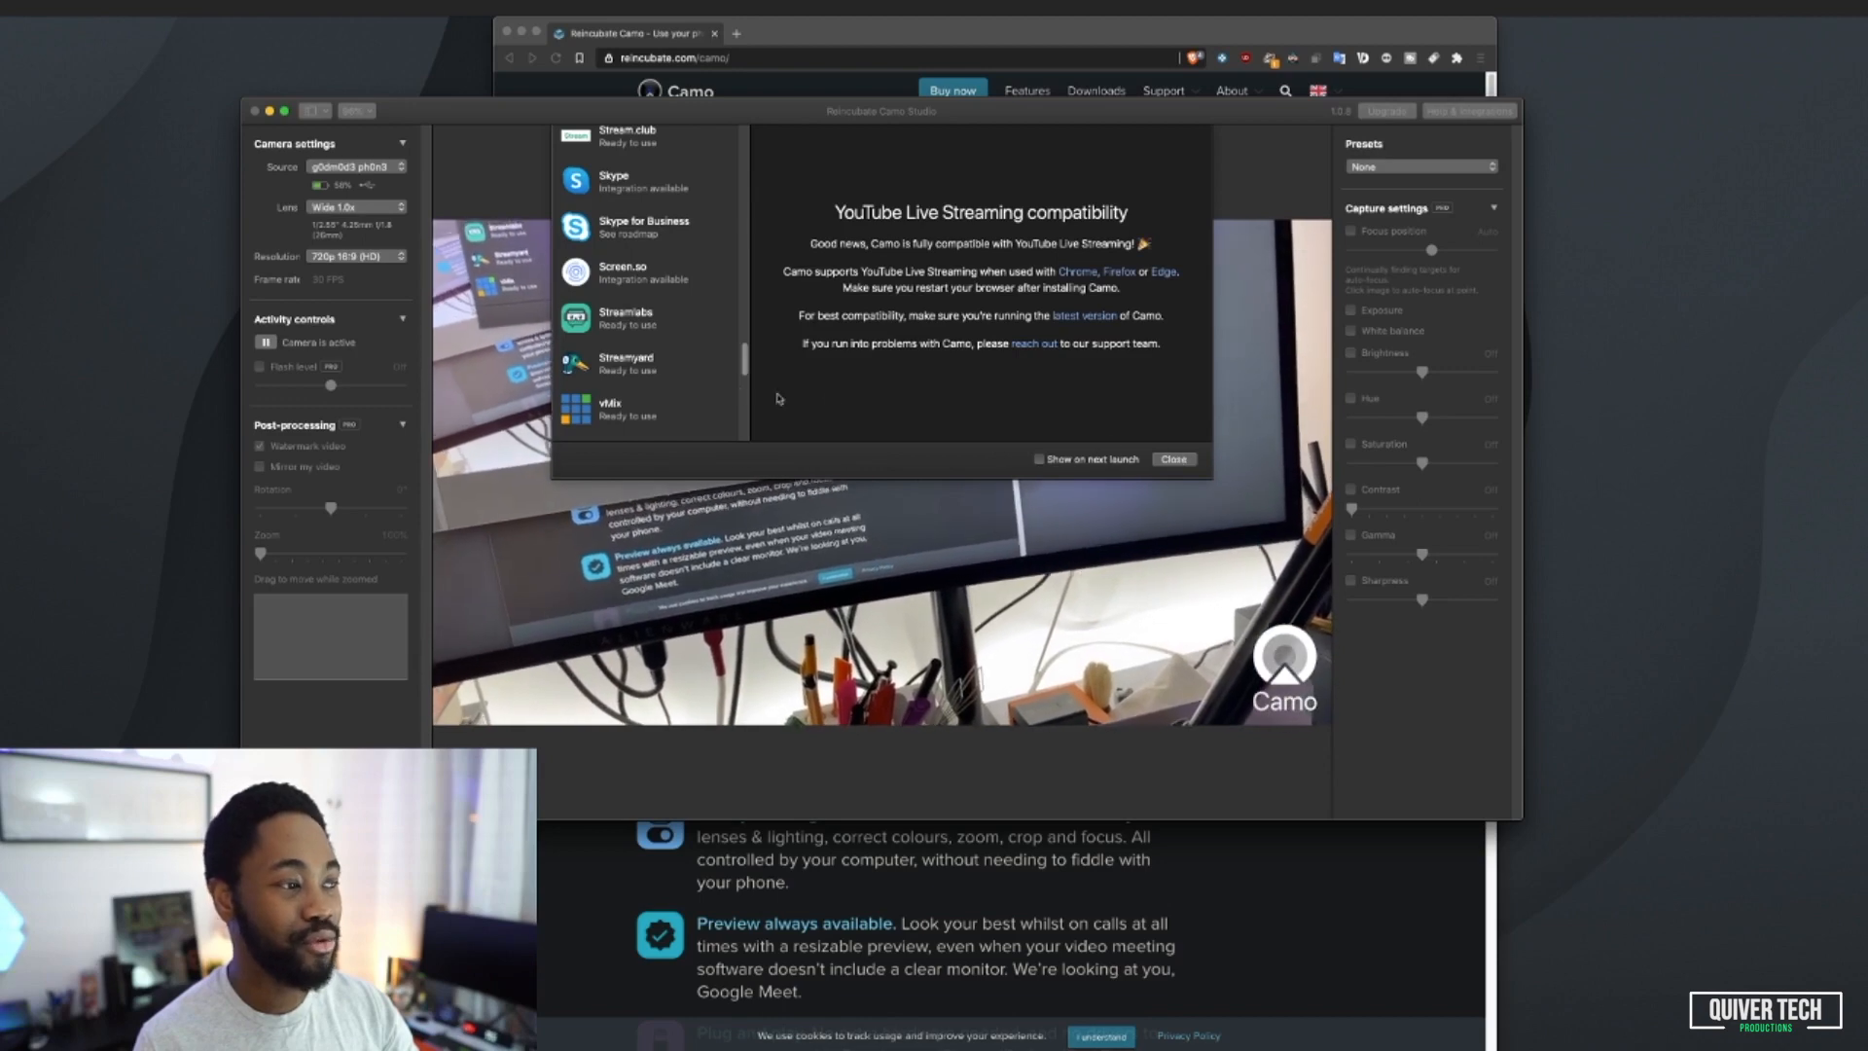
scroll("down", 3)
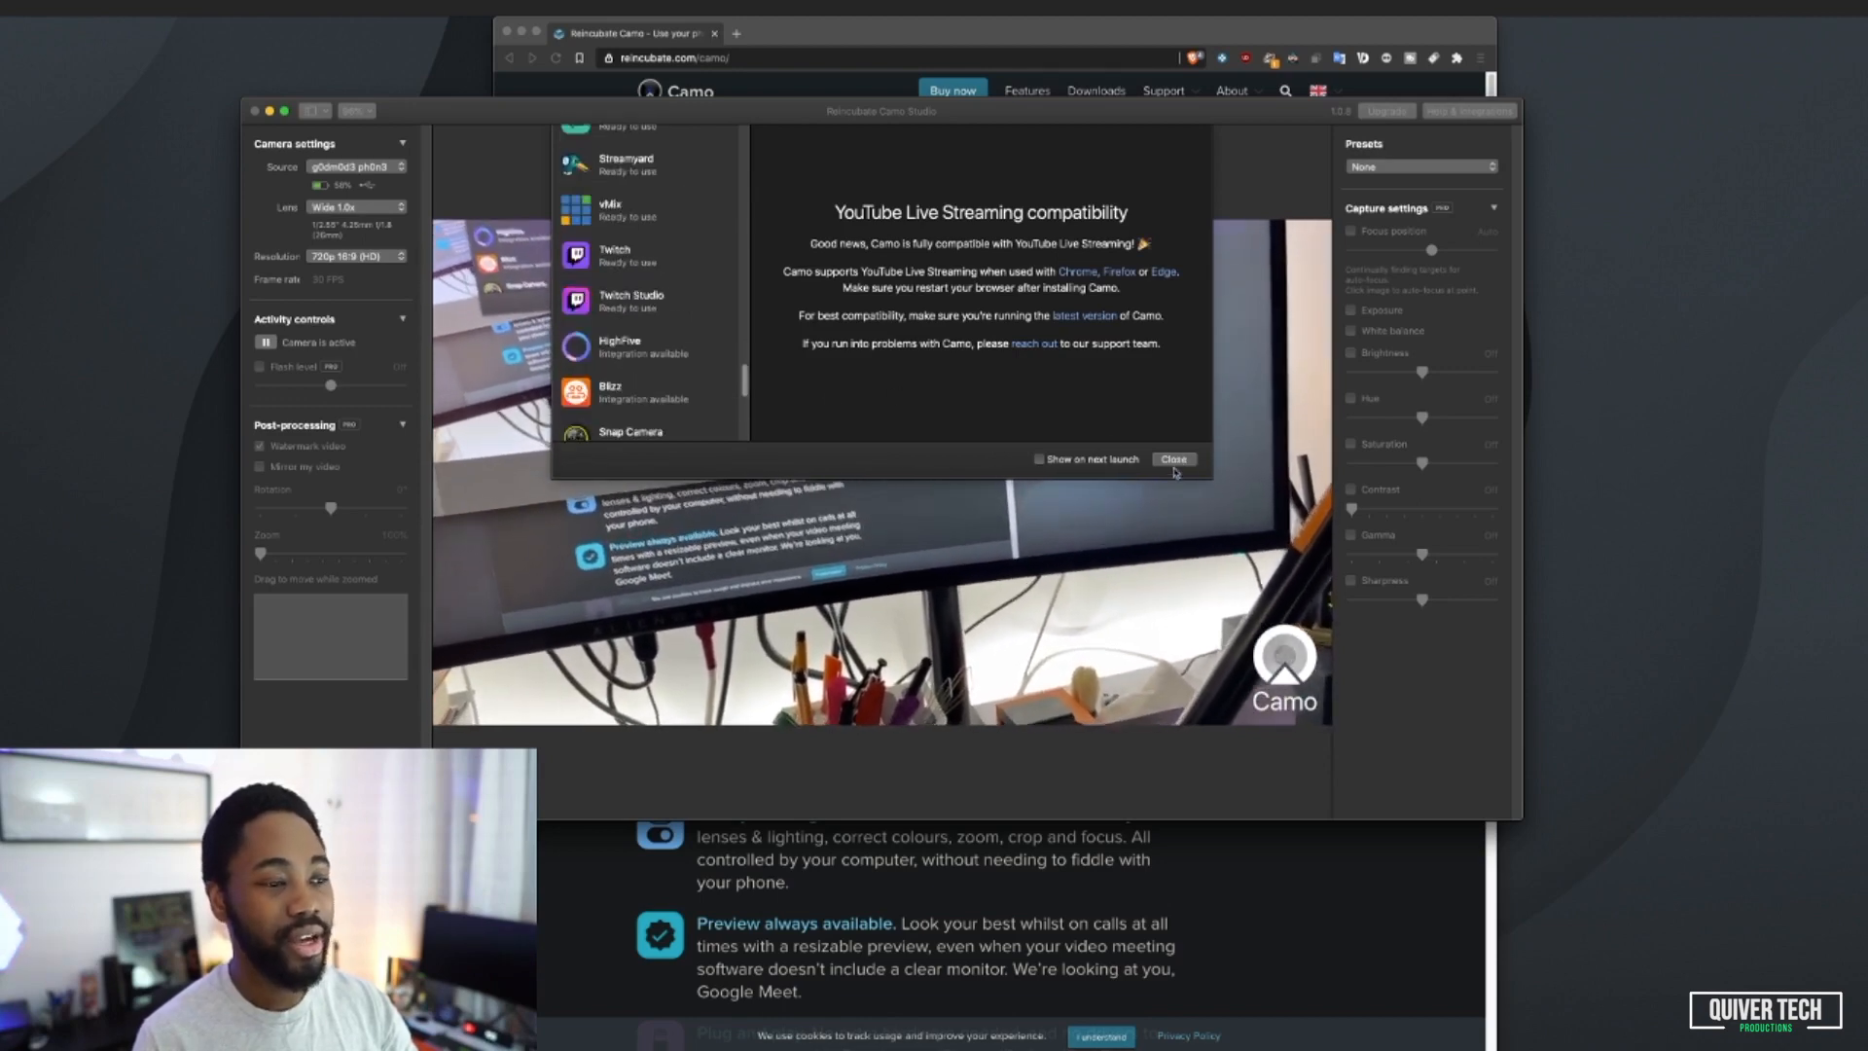
left_click(1172, 458)
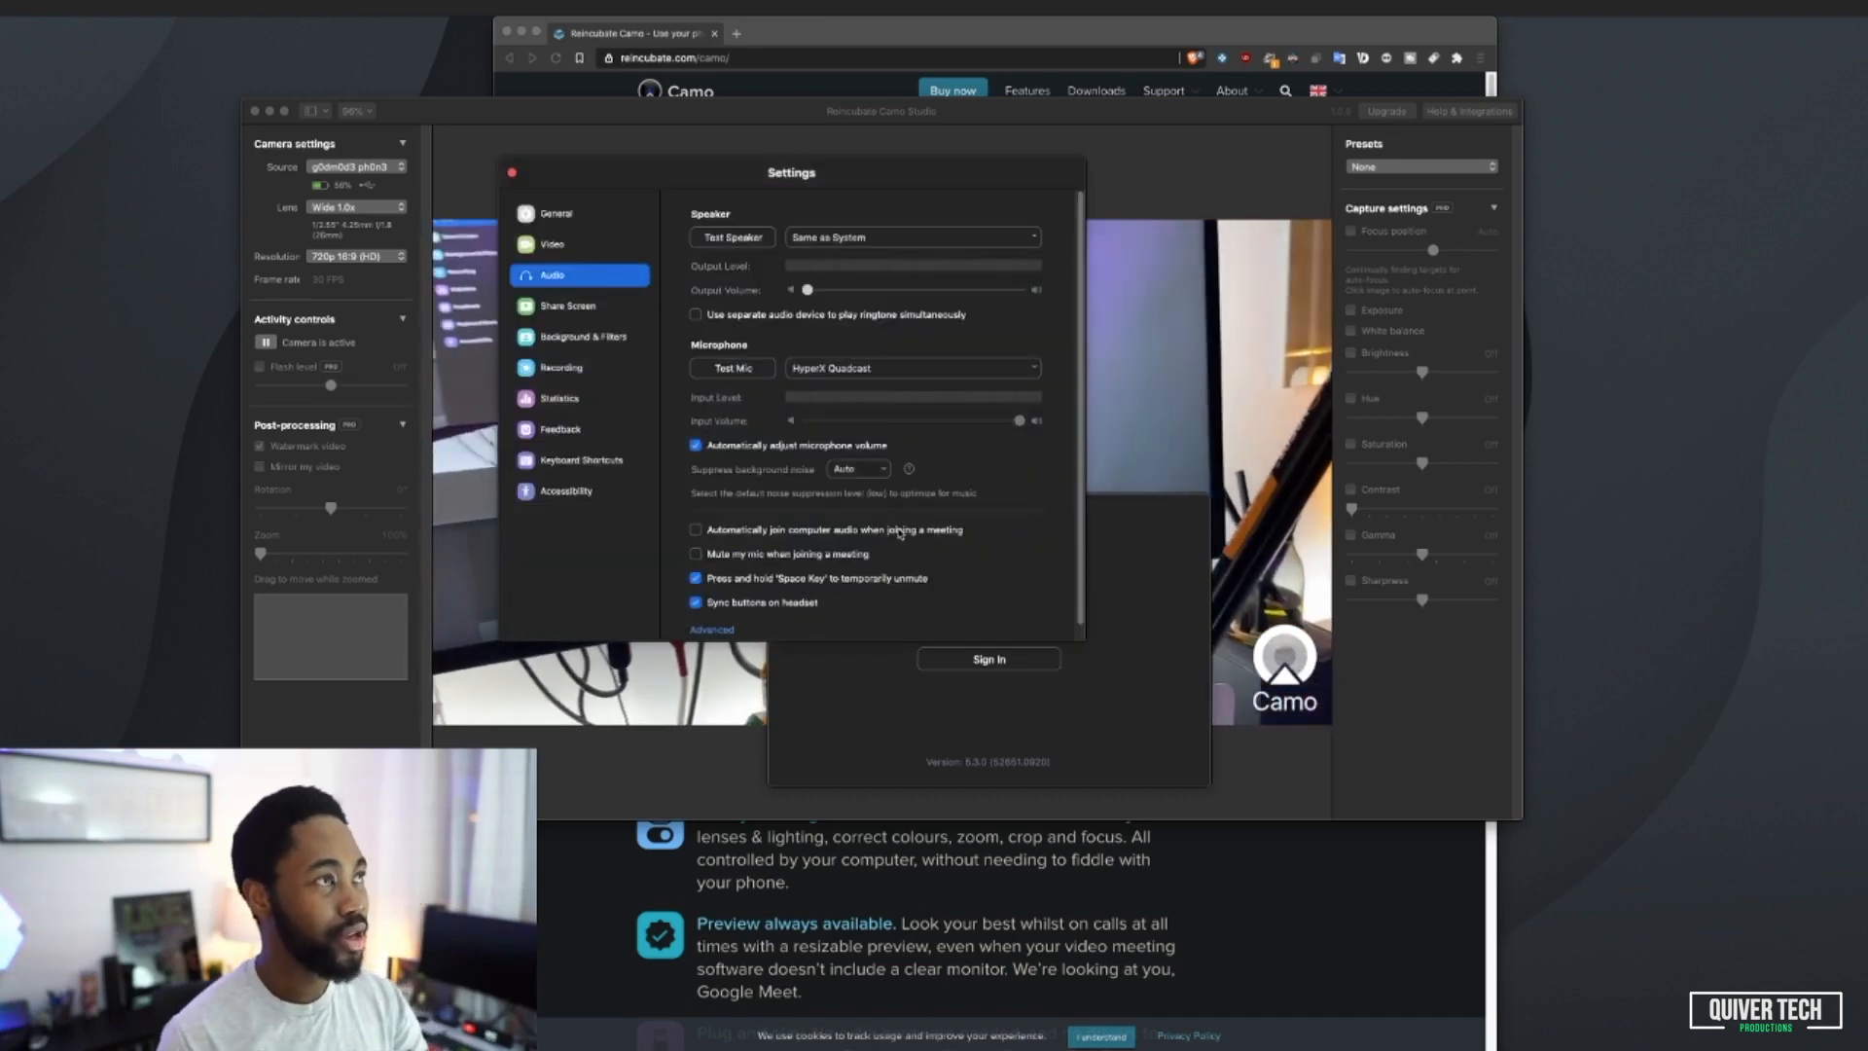
Step: Show Zoom's Video settings and list the available cameras
left_click(553, 244)
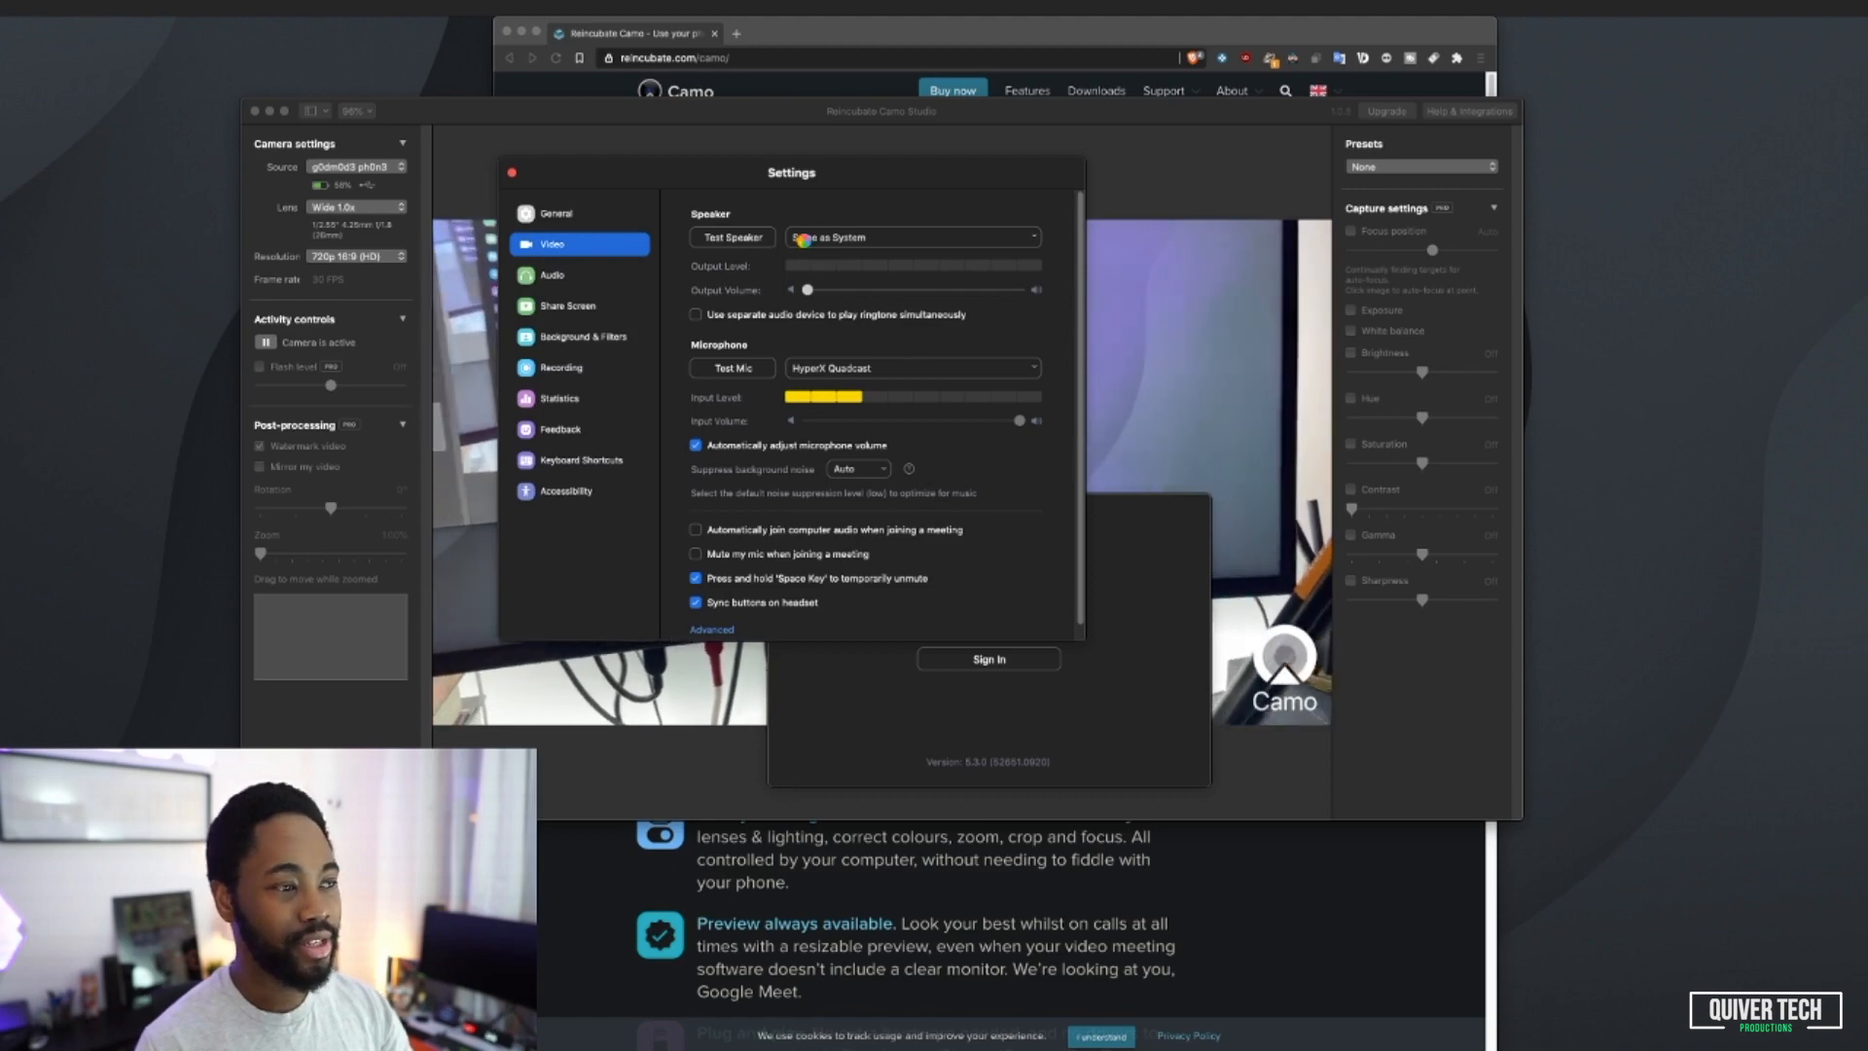
left_click(551, 244)
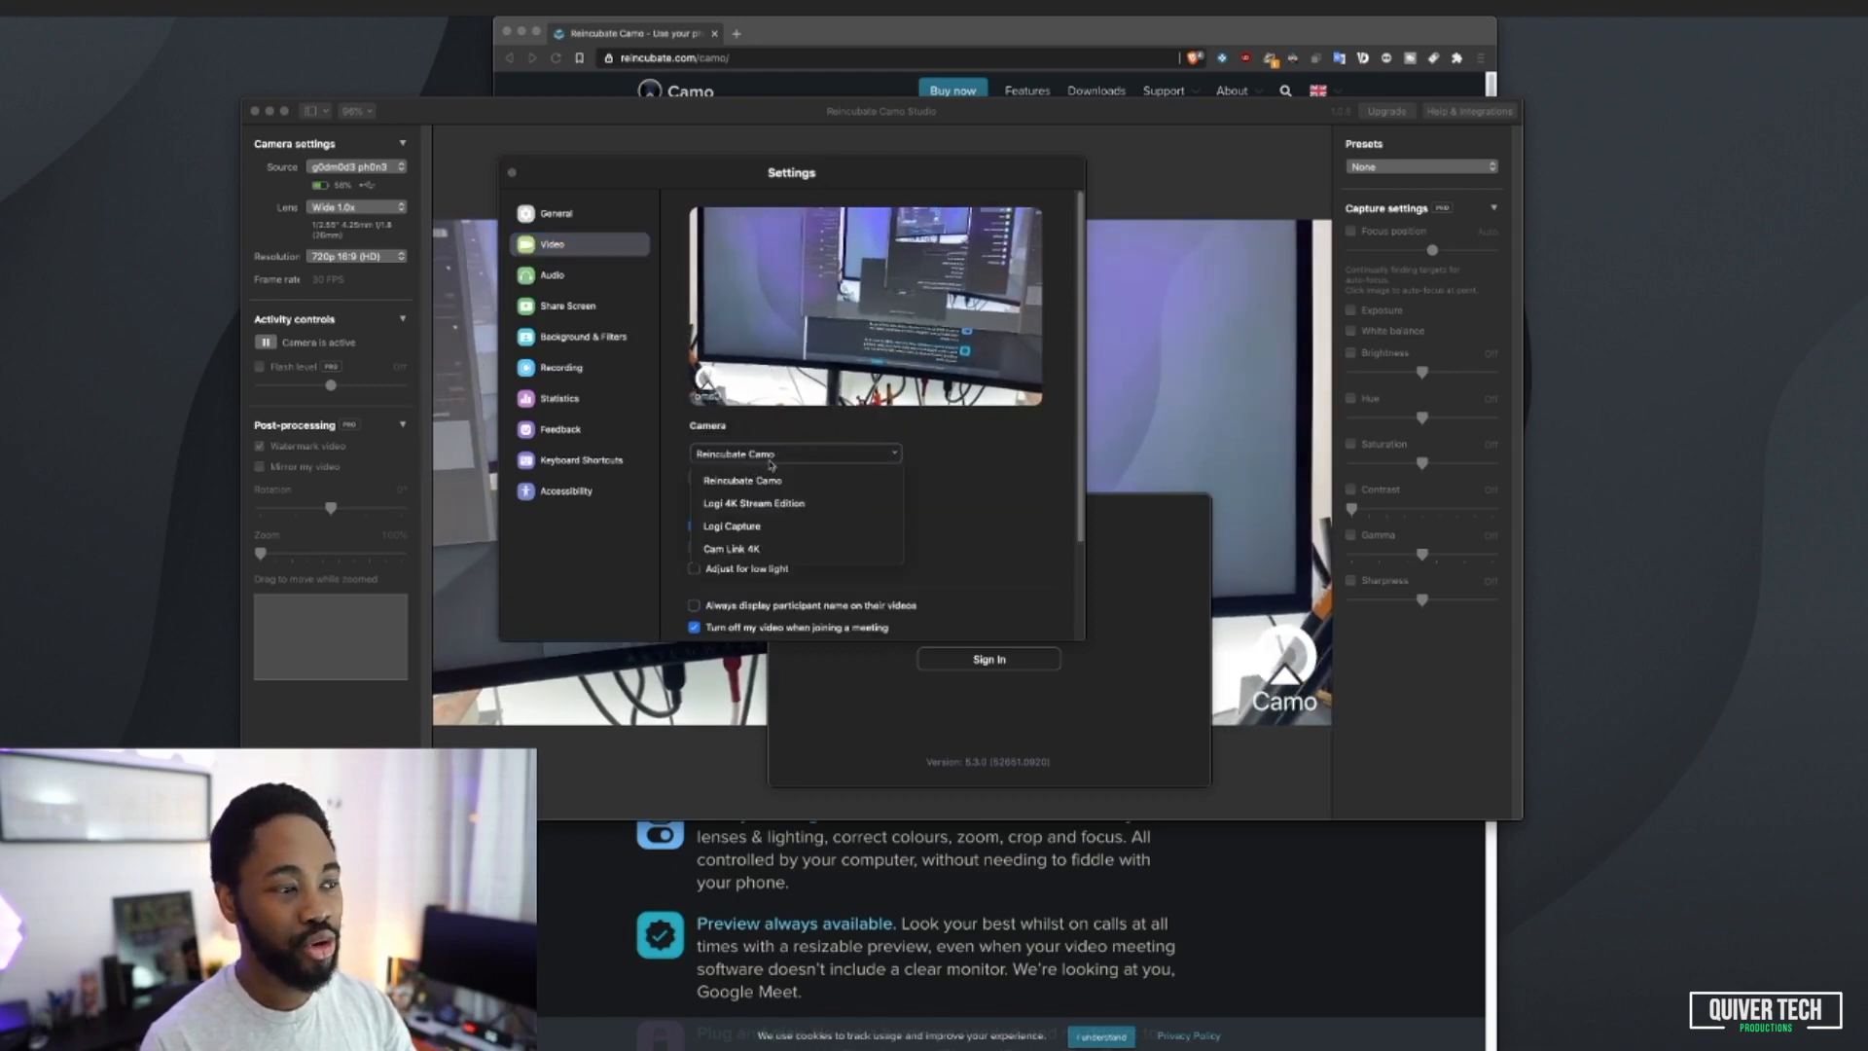
mouse_move(752, 502)
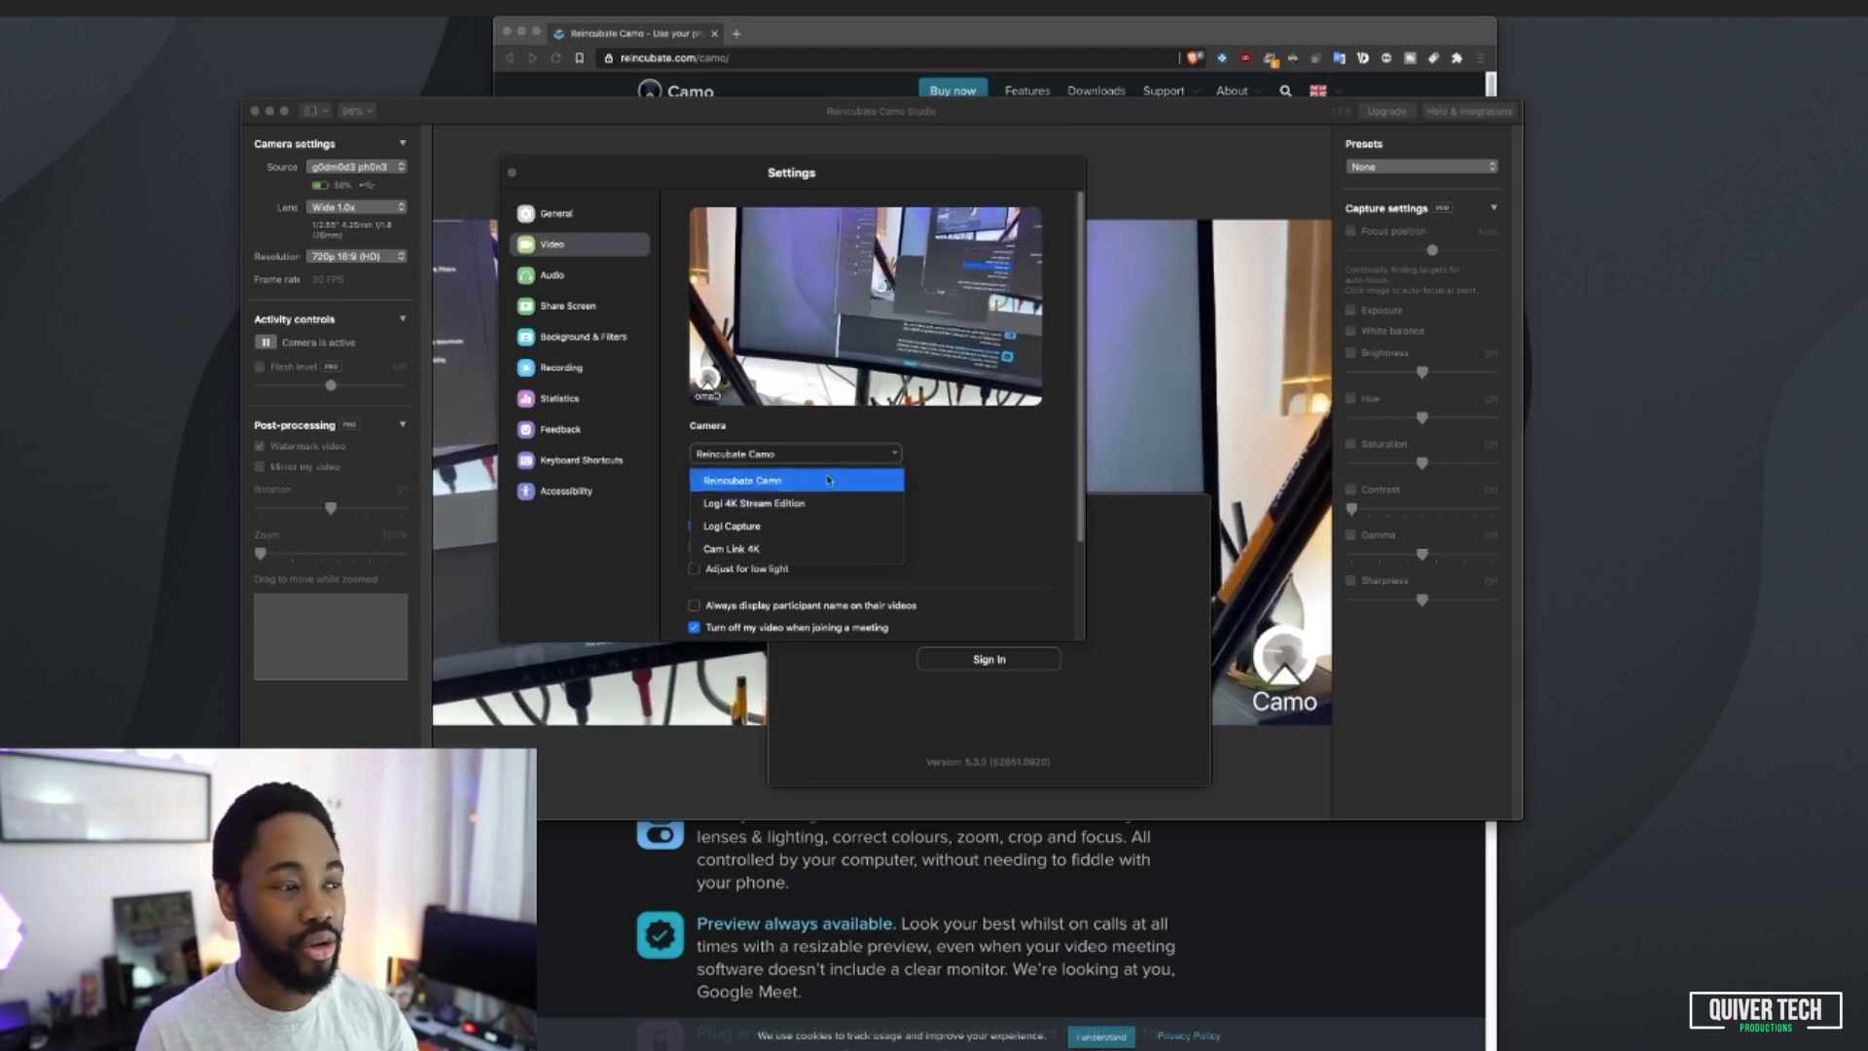
Step: Choose Reincubate Camo as Zoom's camera
left_click(741, 480)
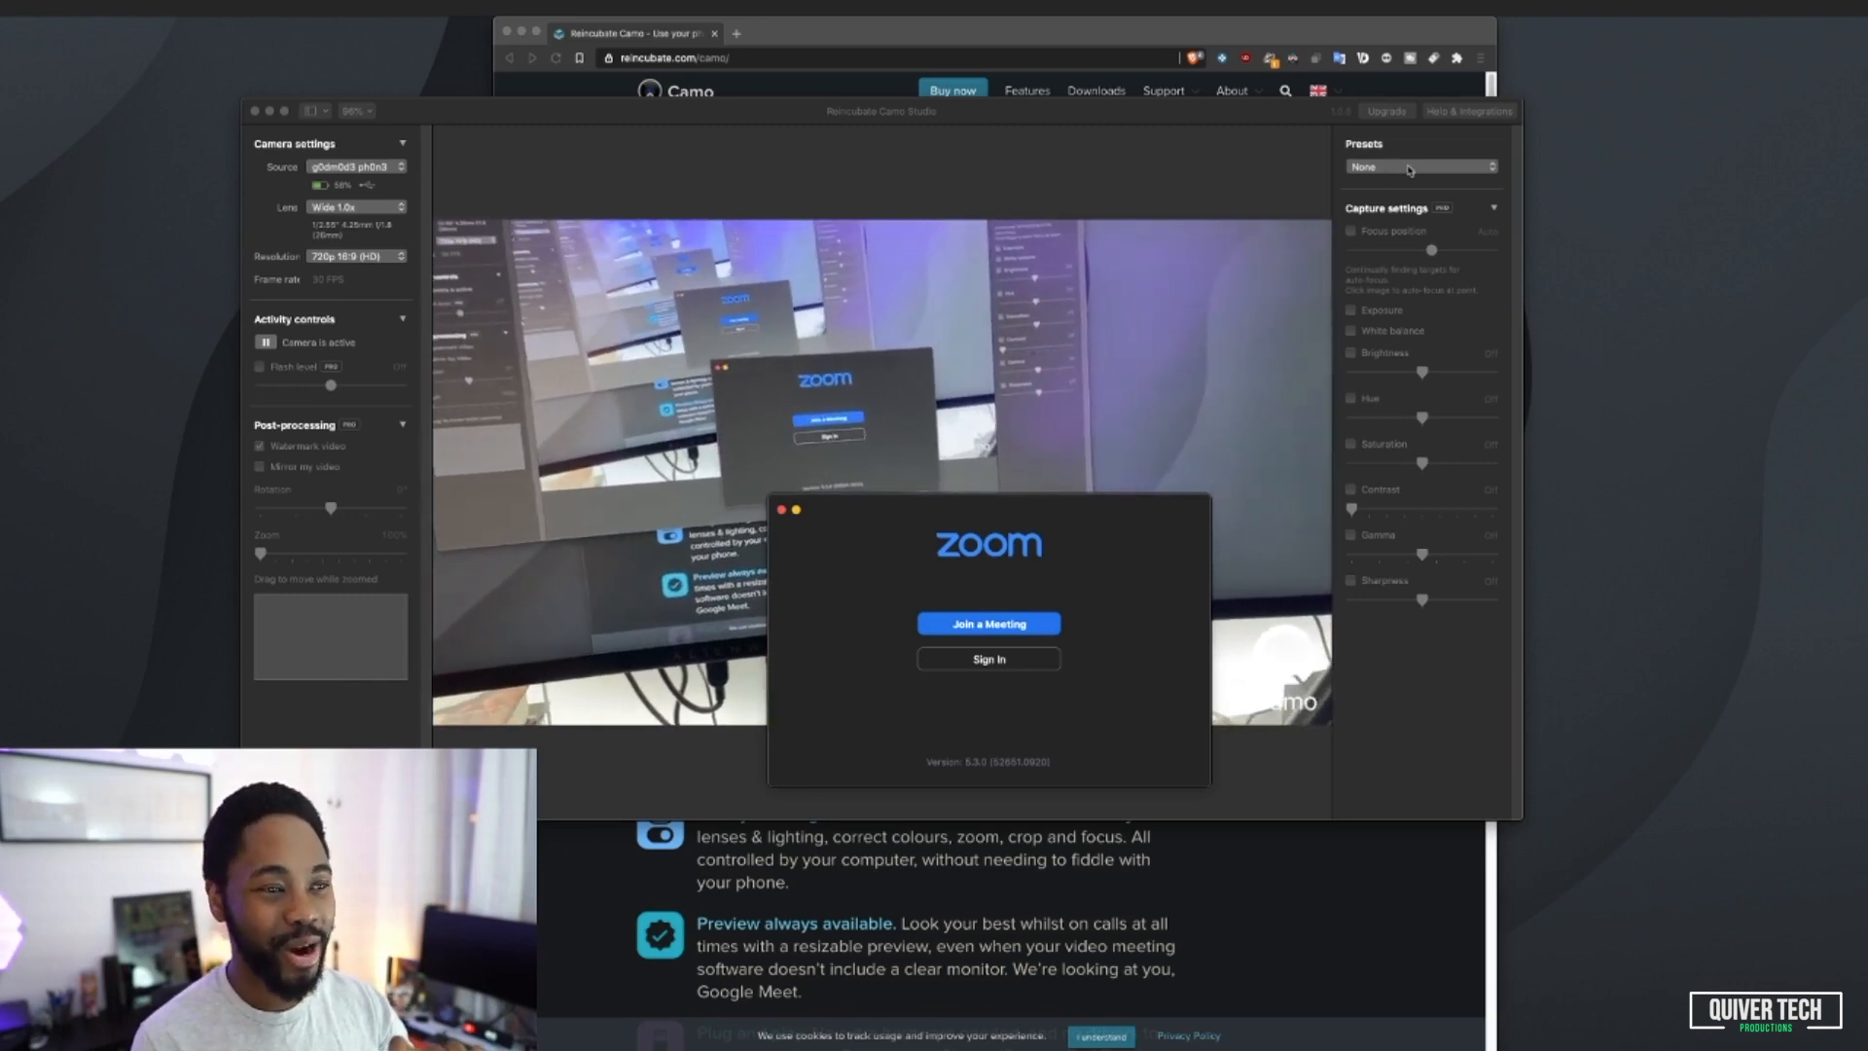
Step: Try the Mono, Synthwave 1980s and Ork Attack presets, ending on Lemoniosa
left_click(1418, 167)
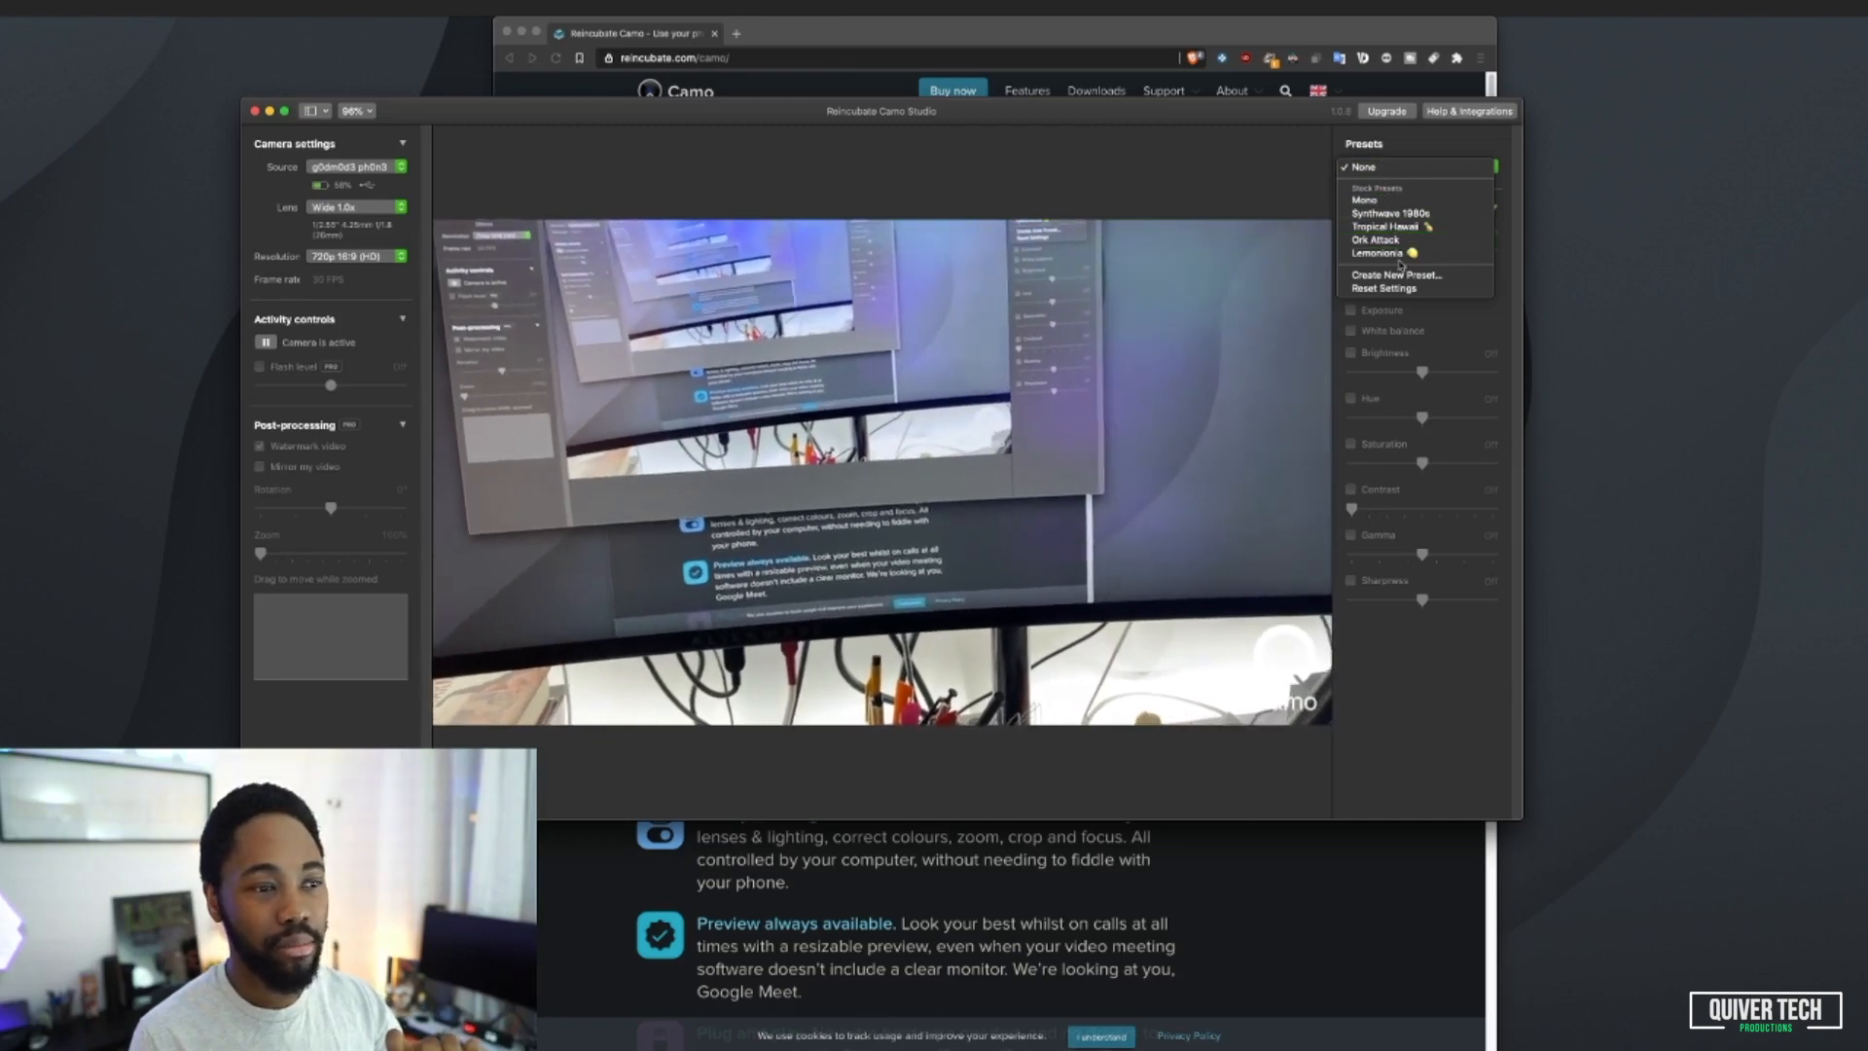
left_click(1363, 199)
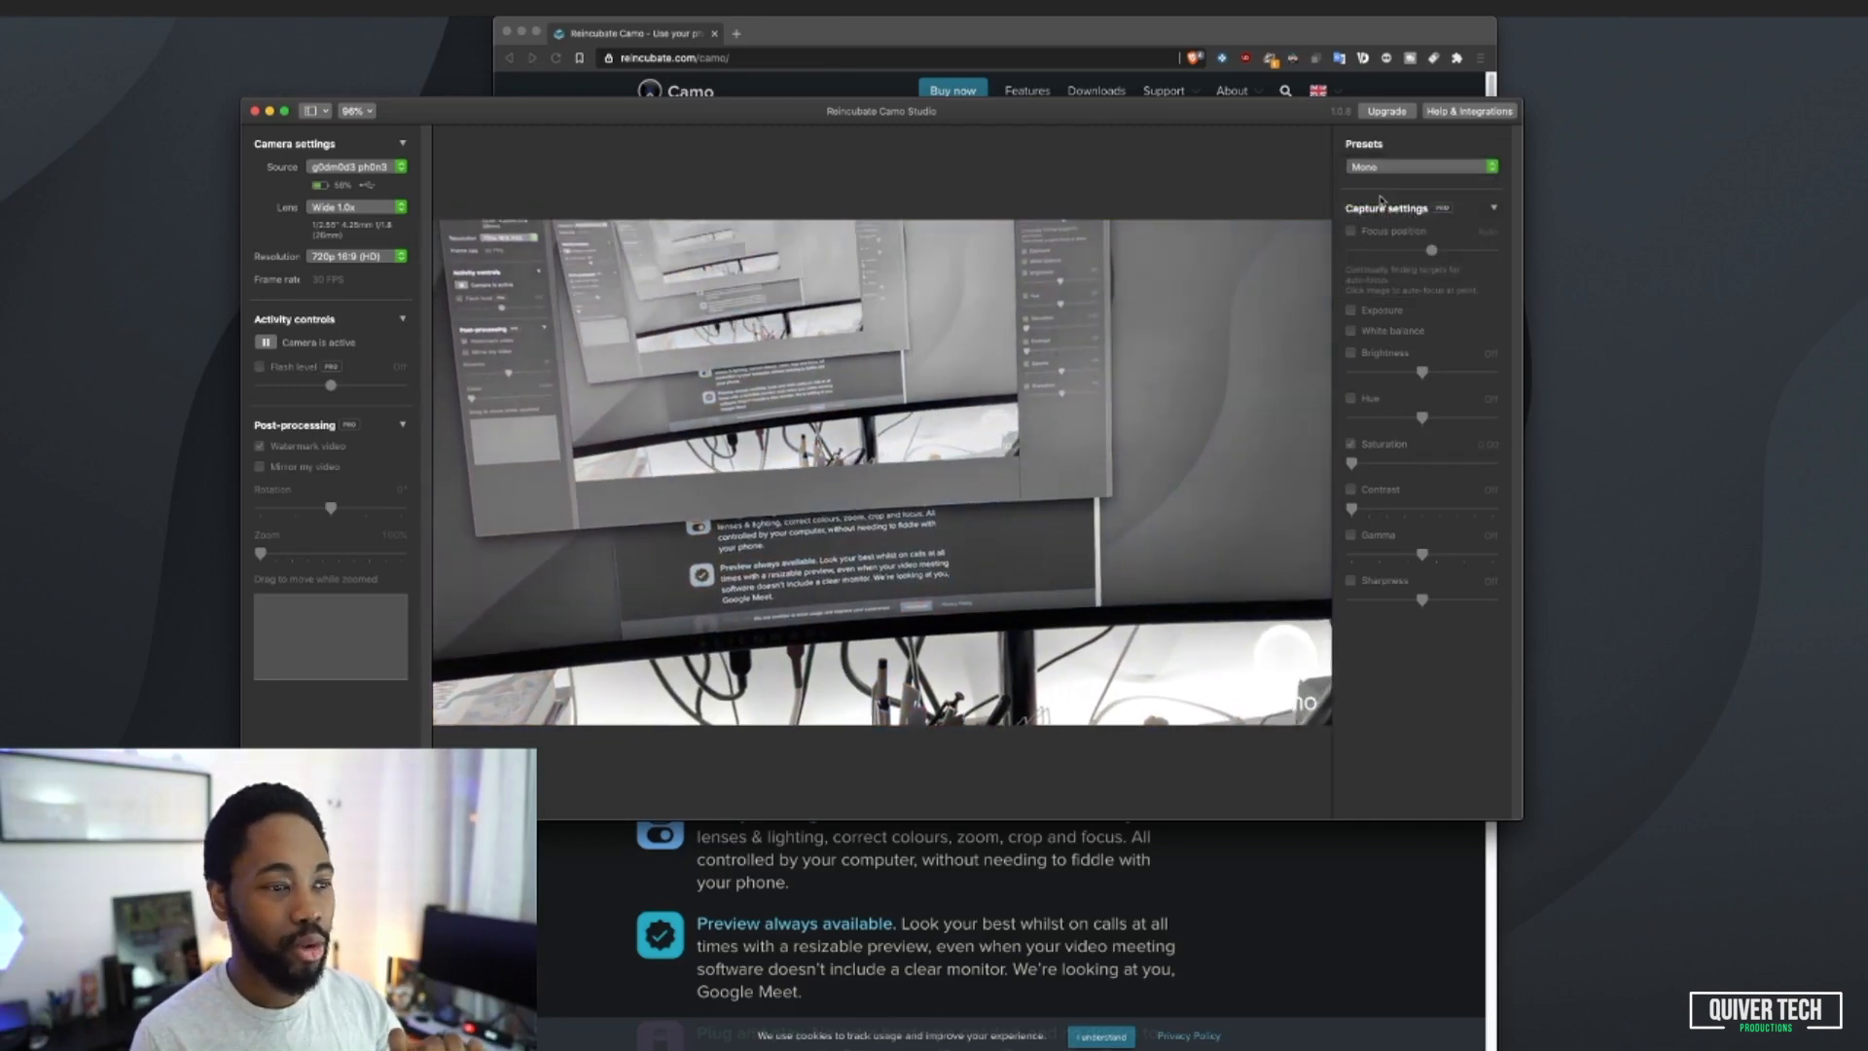
left_click(1420, 165)
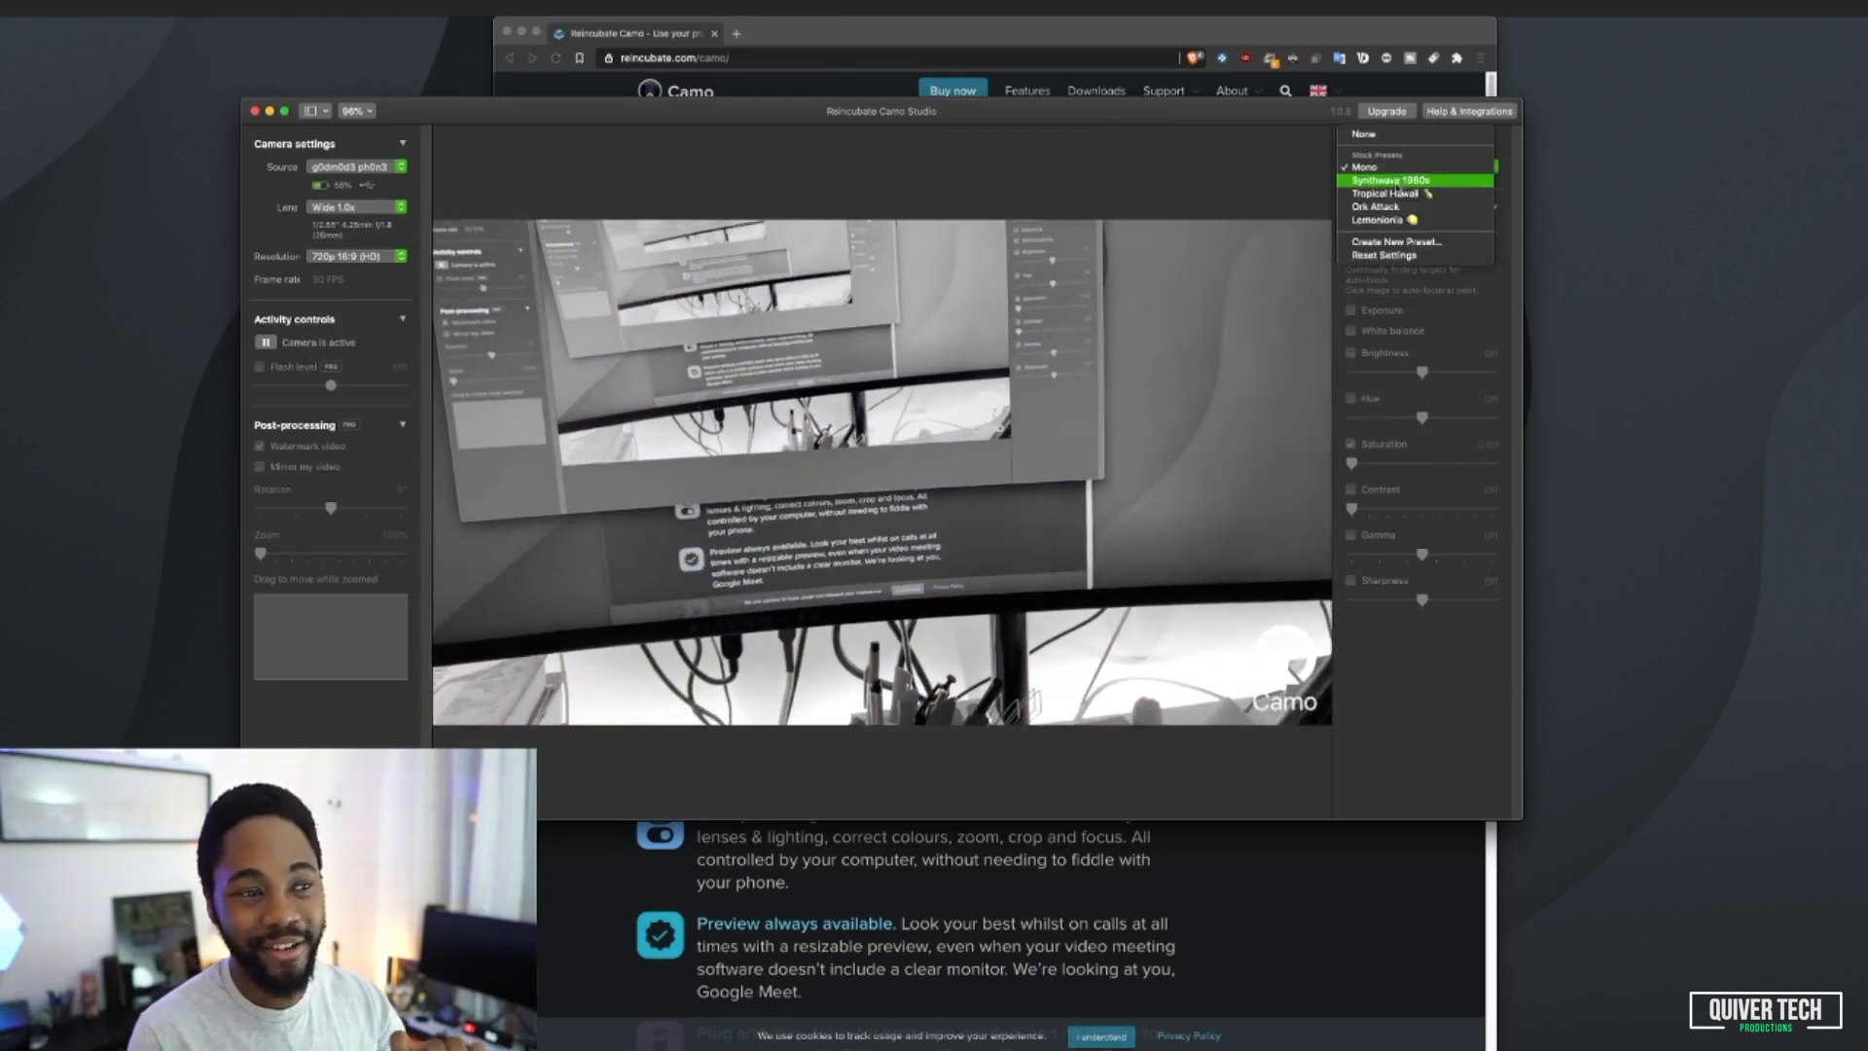
left_click(1384, 180)
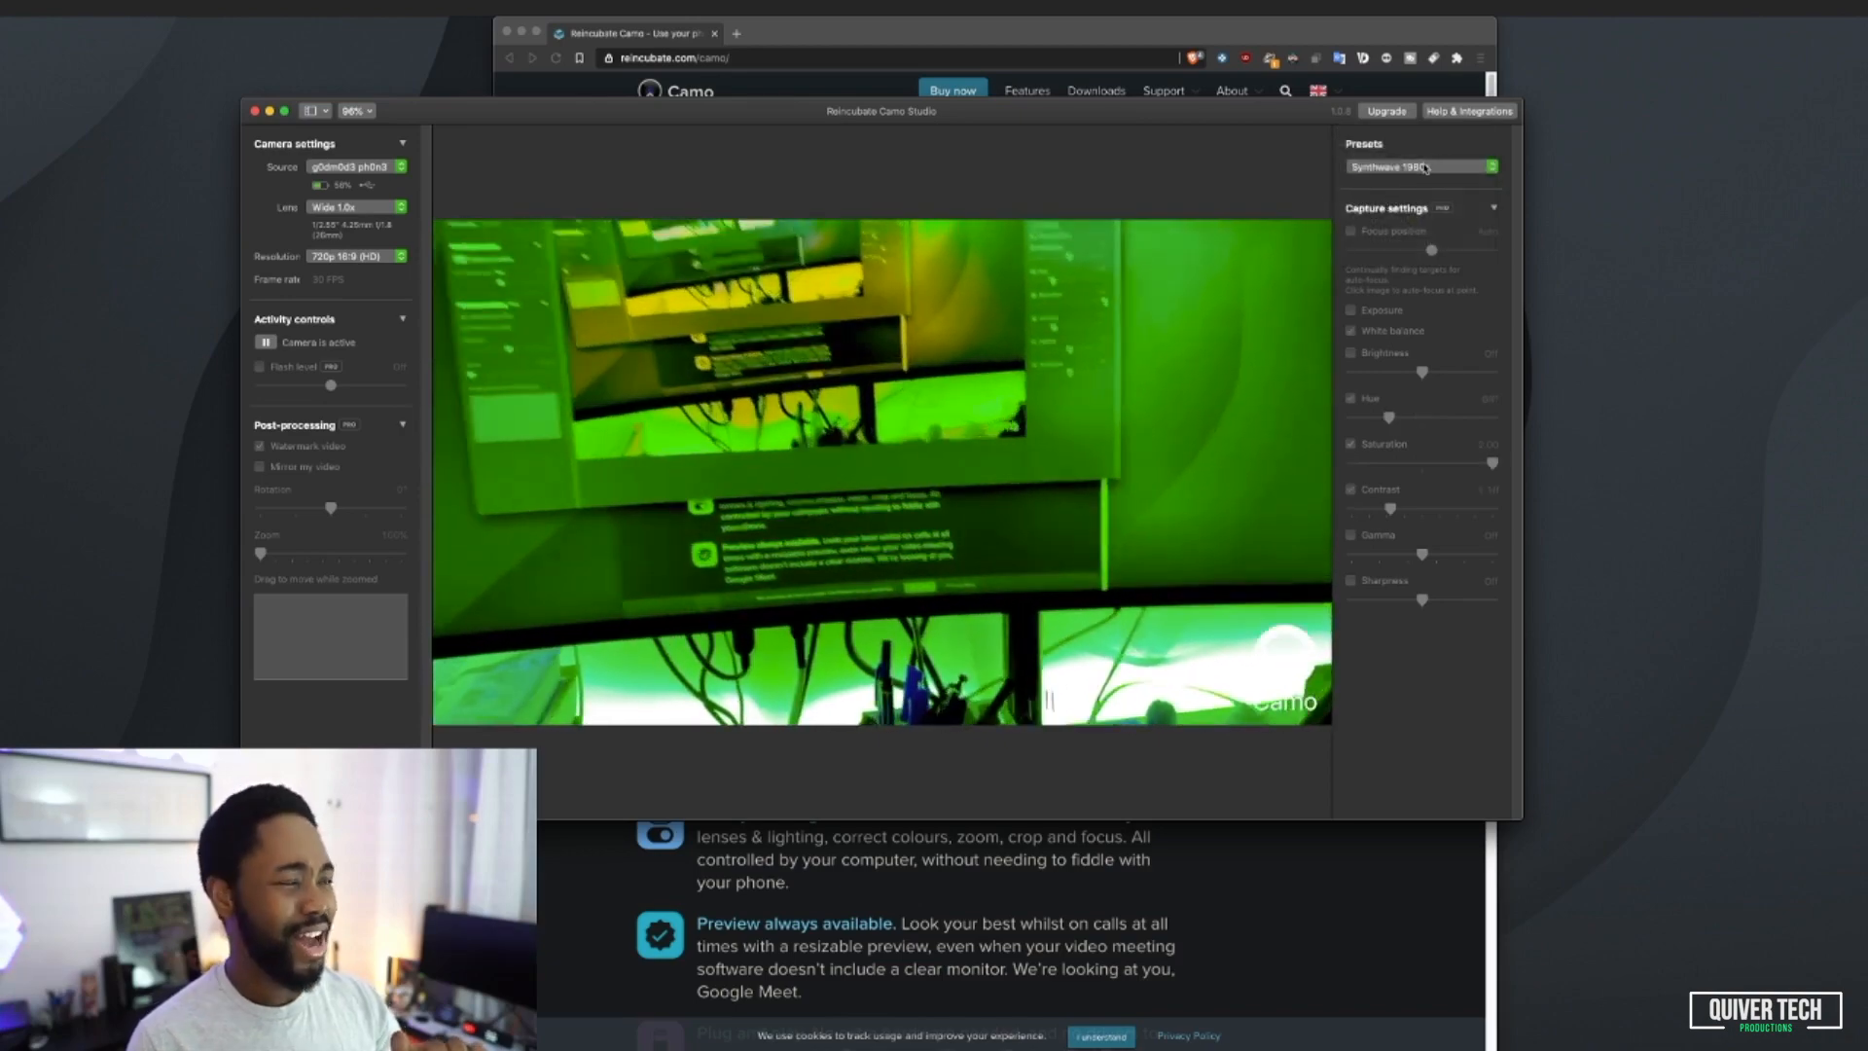
left_click(1421, 166)
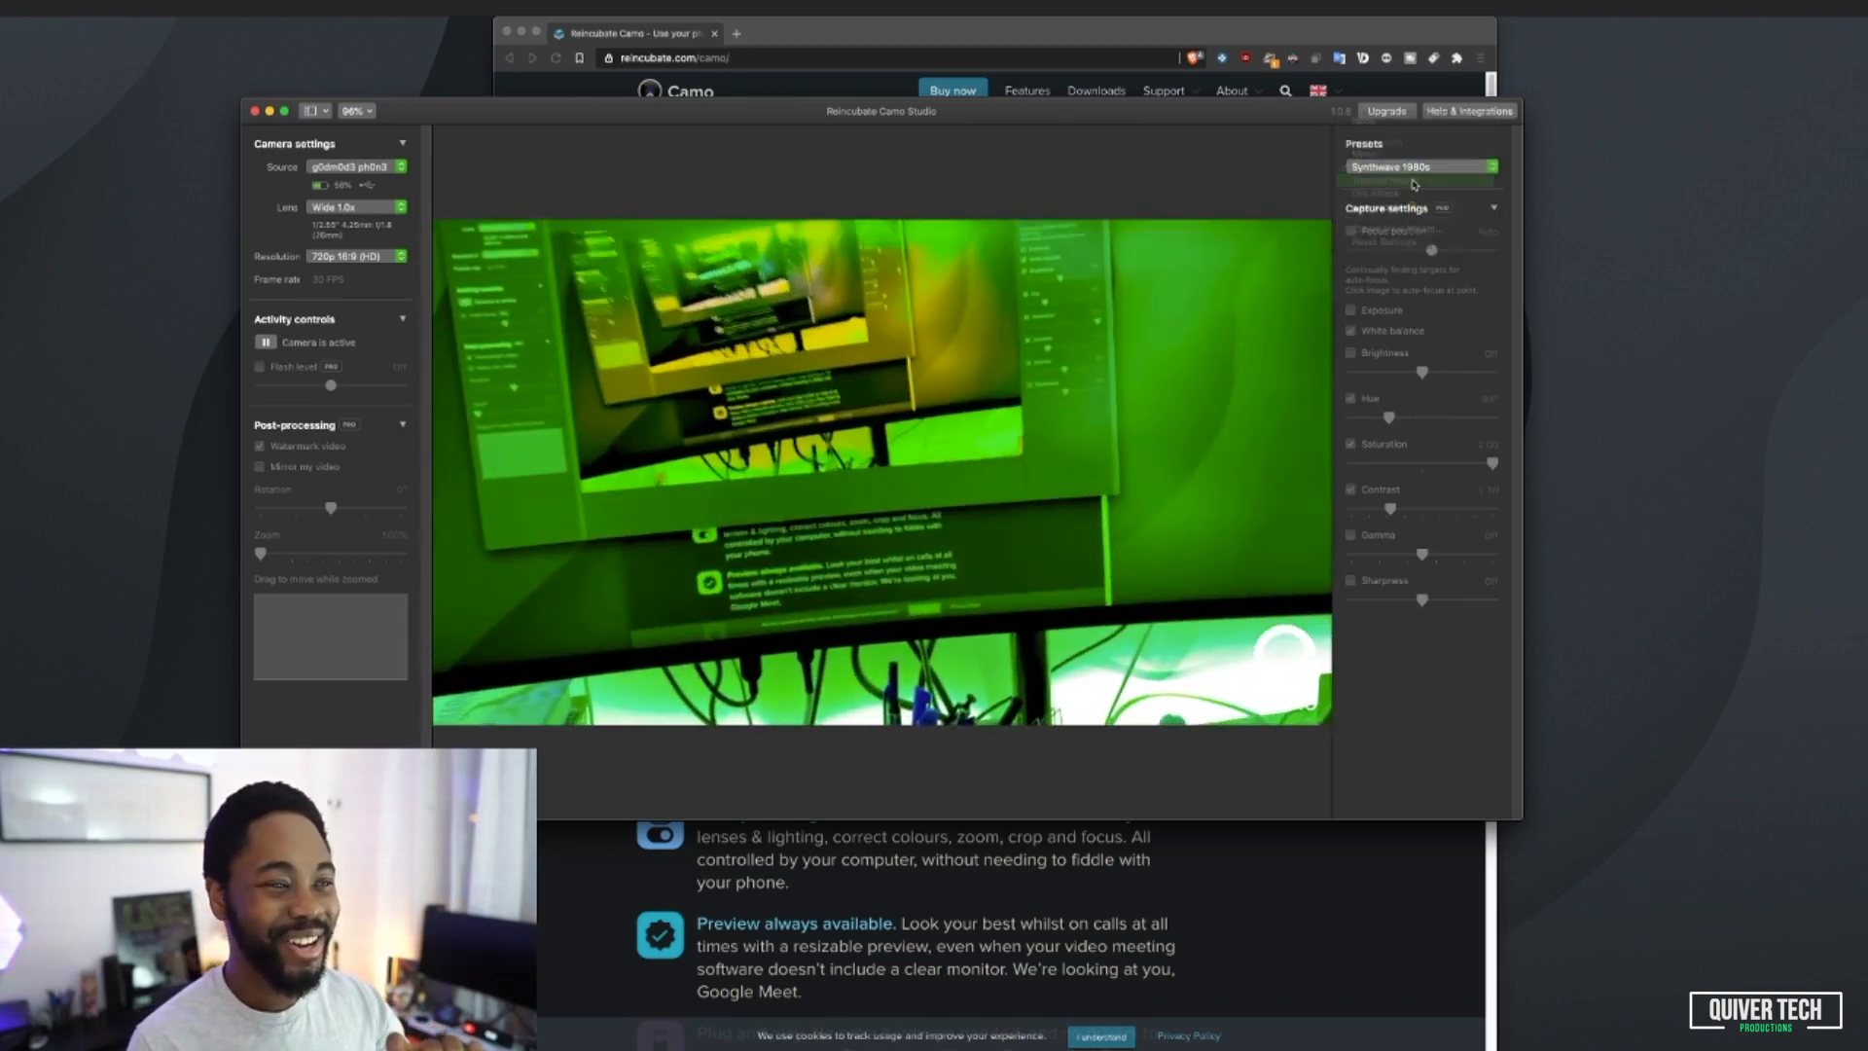
left_click(1418, 166)
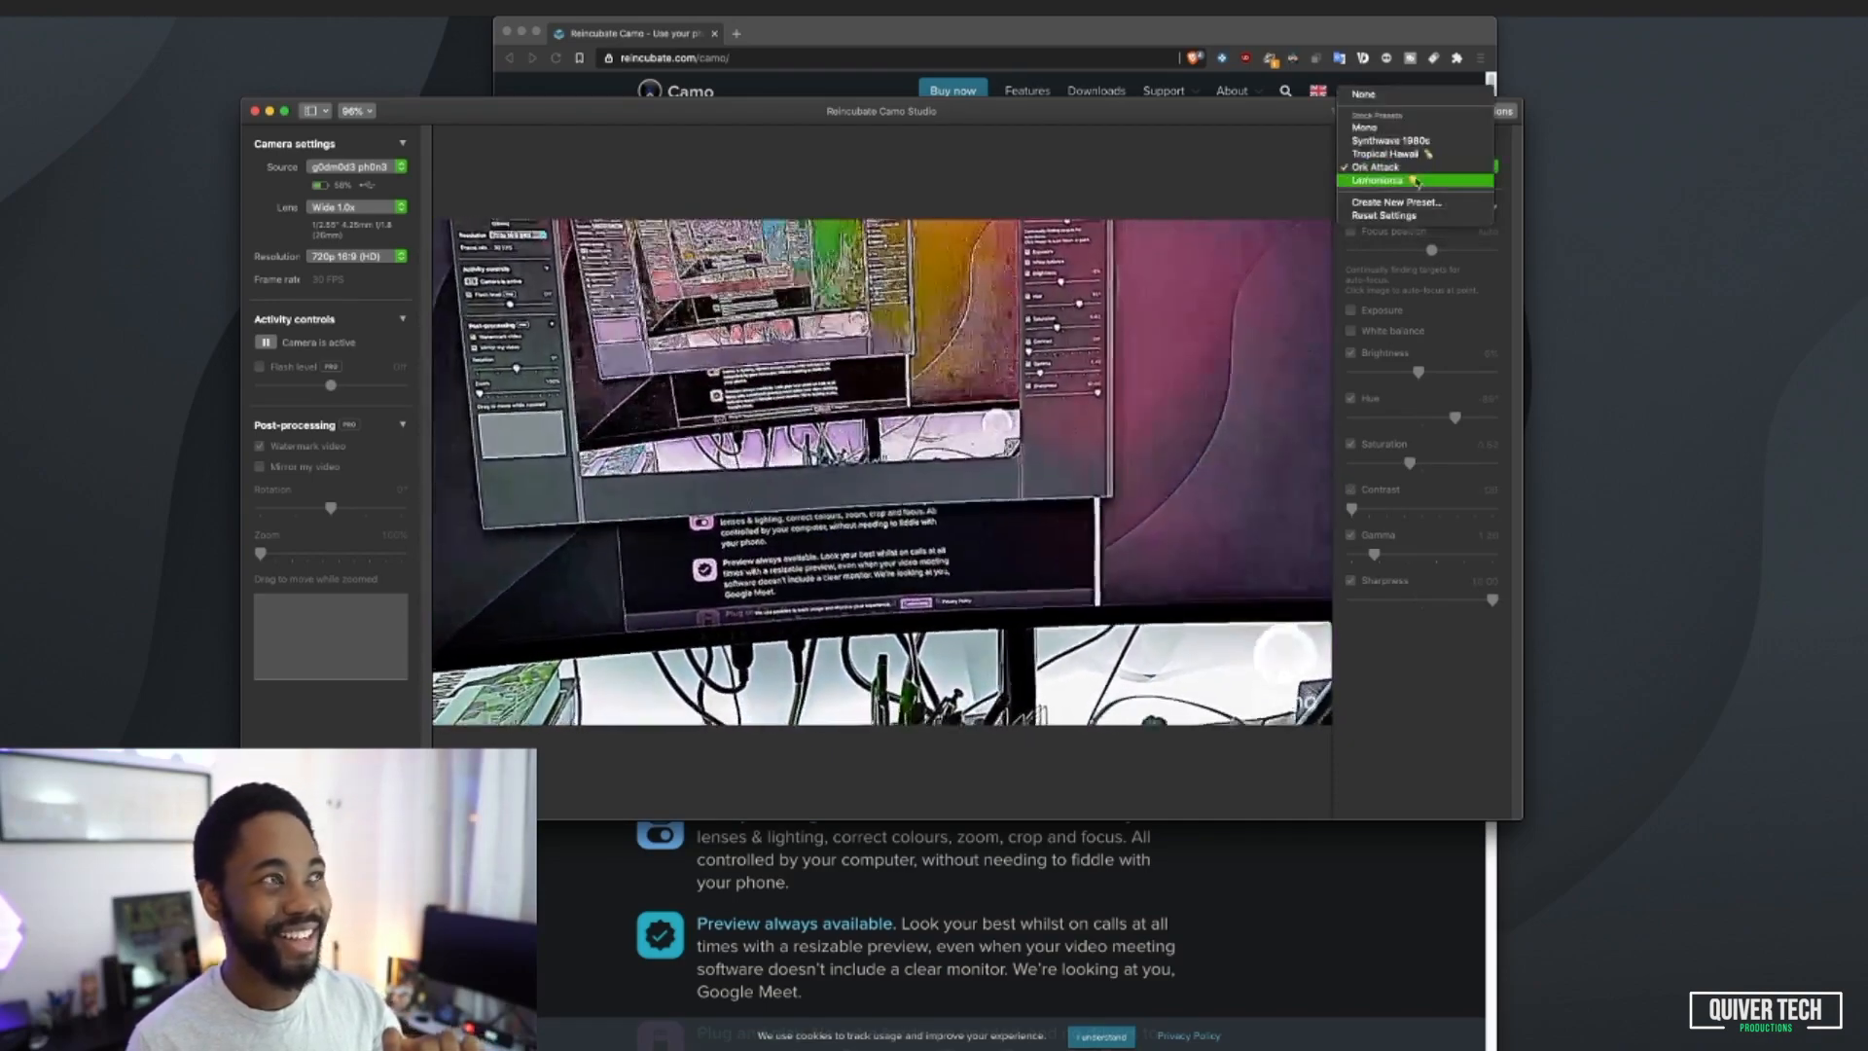
left_click(1379, 180)
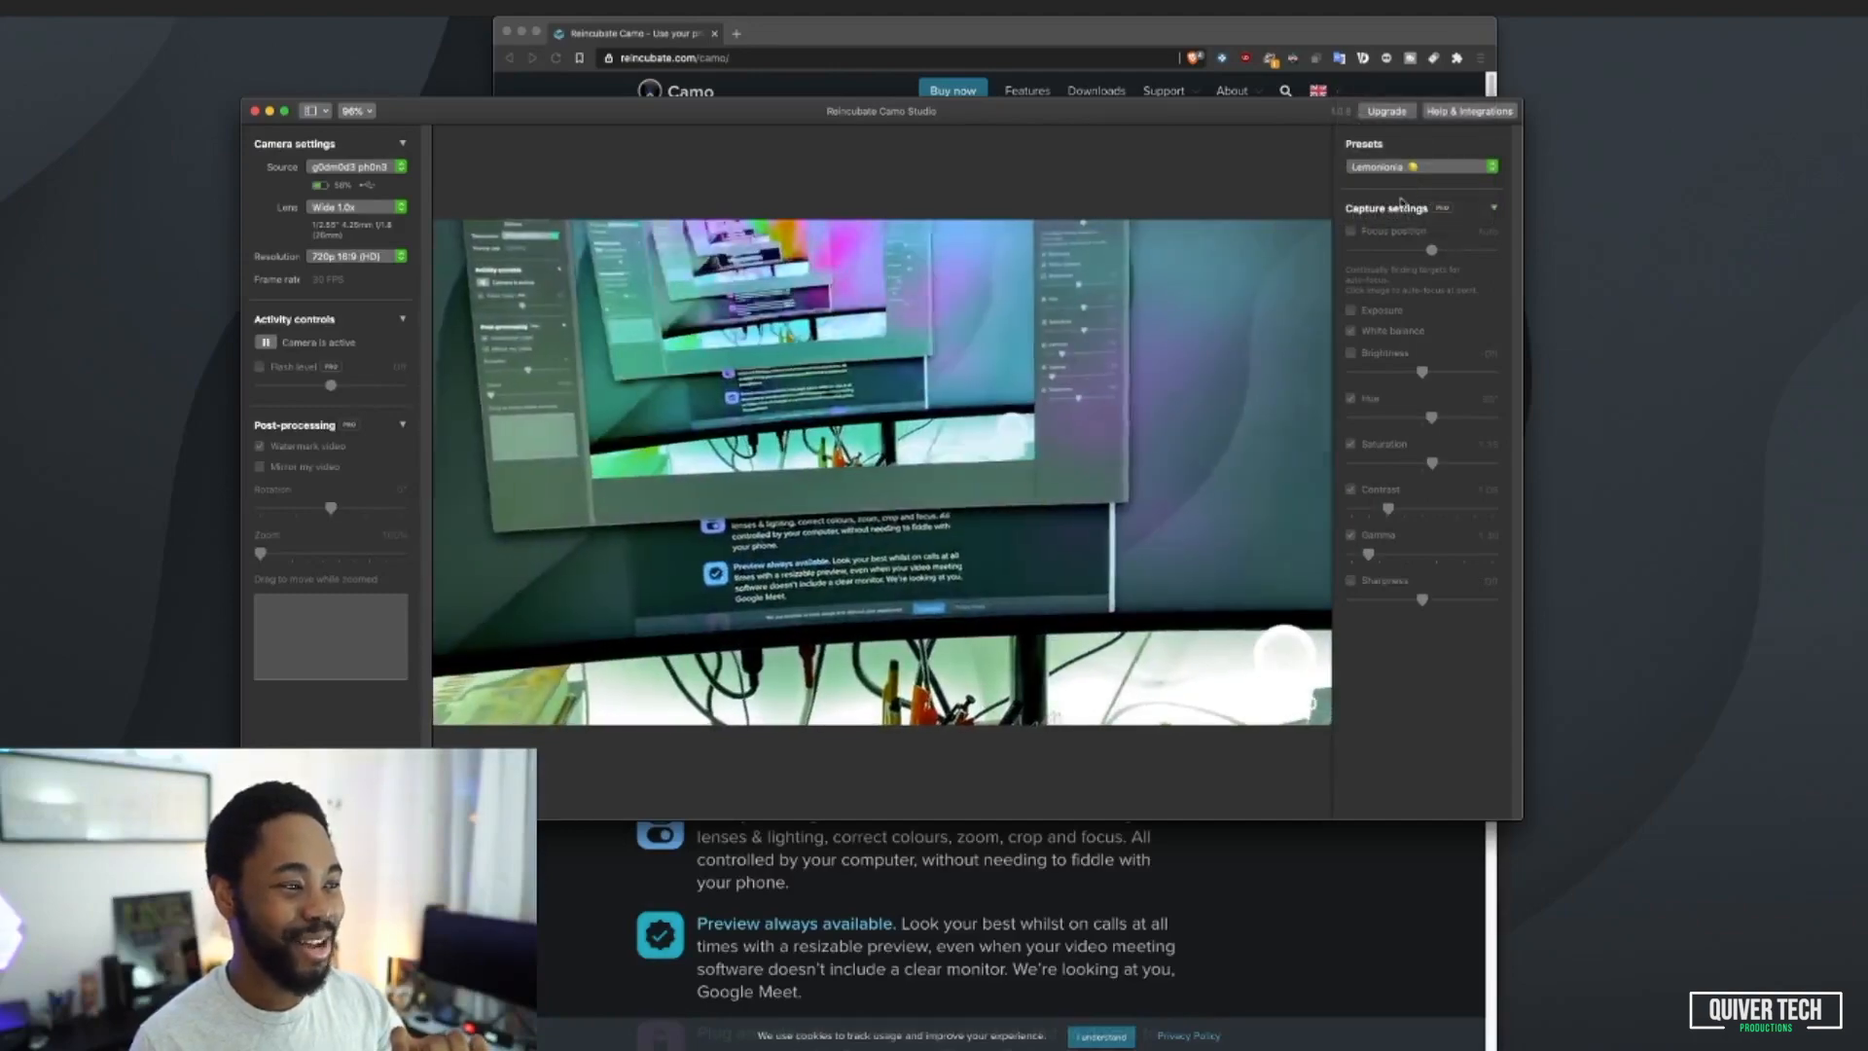